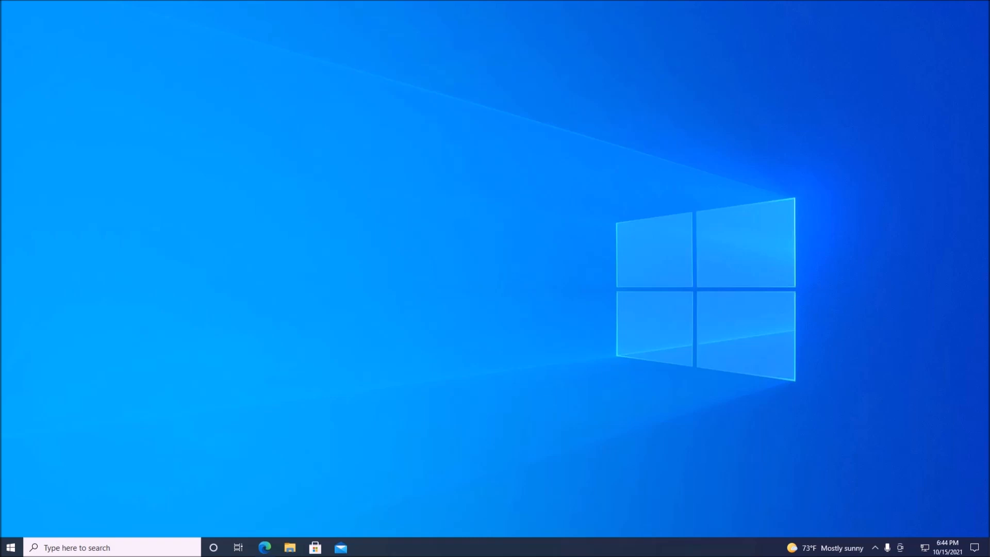
mouse_move(686, 327)
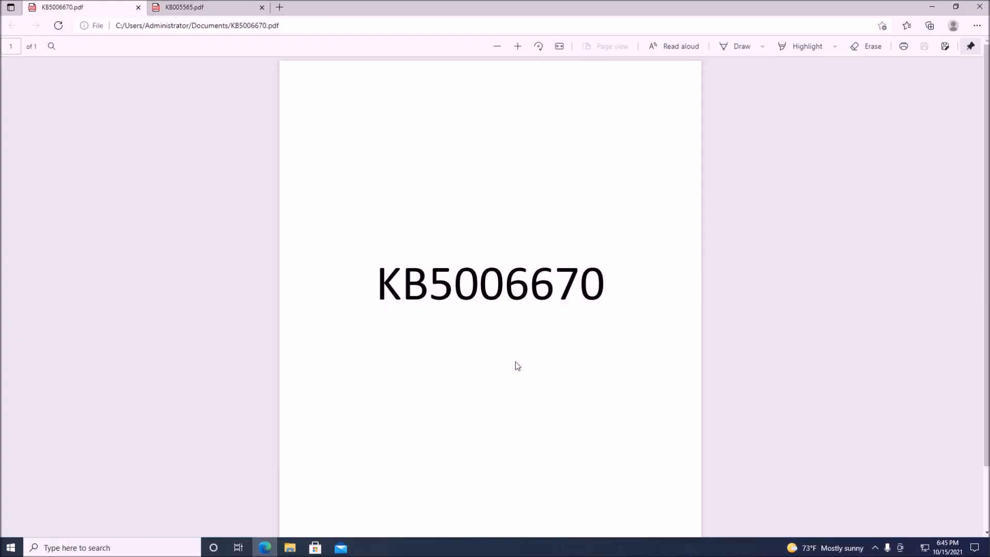
View the KB5005565.pdf tab, then return to the KB5006670.pdf tab in Edge.
left_click(202, 8)
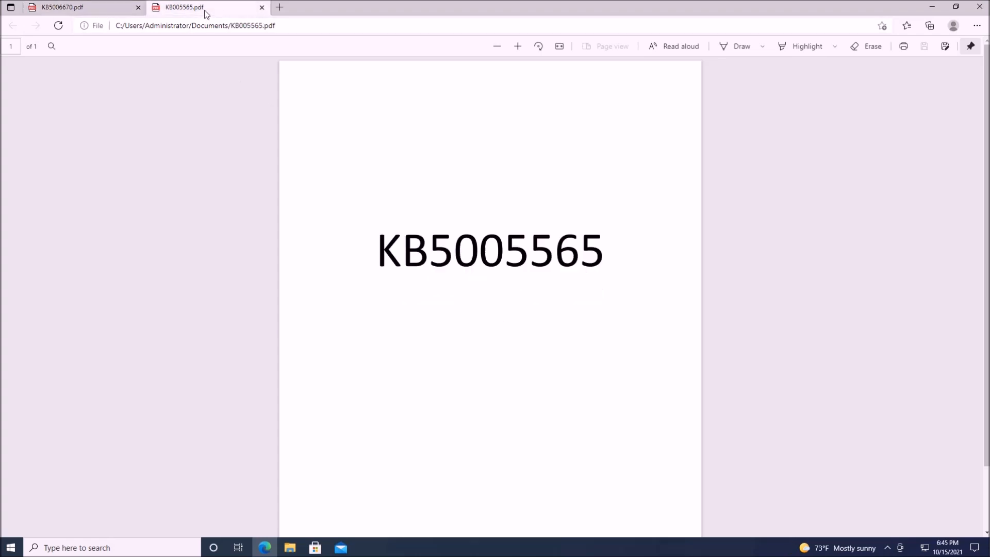
mouse_move(562, 268)
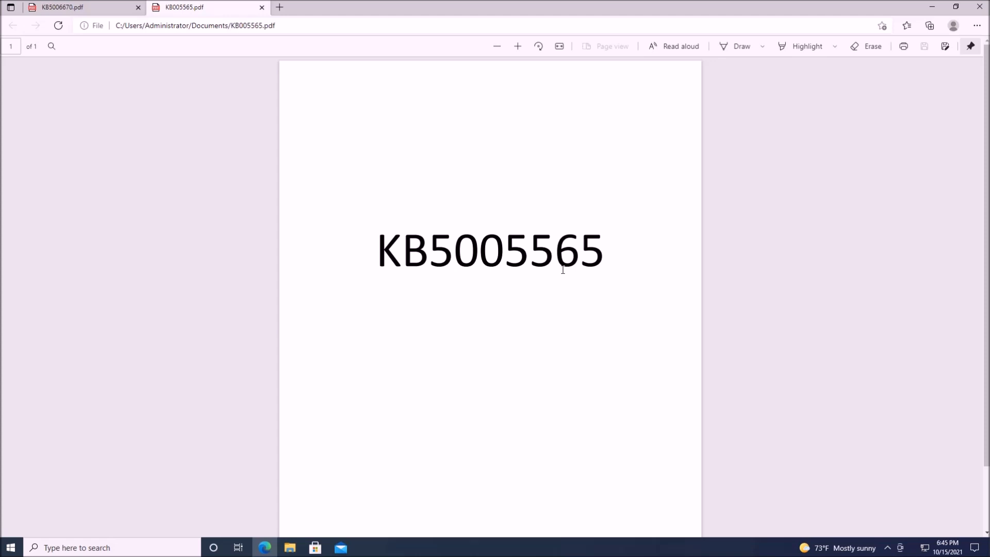
mouse_move(116, 29)
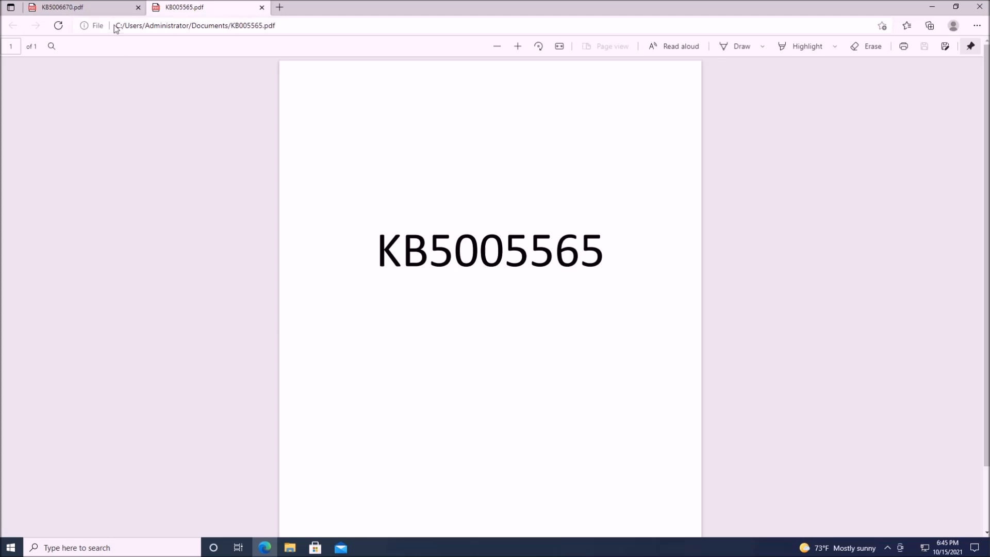
left_click(75, 7)
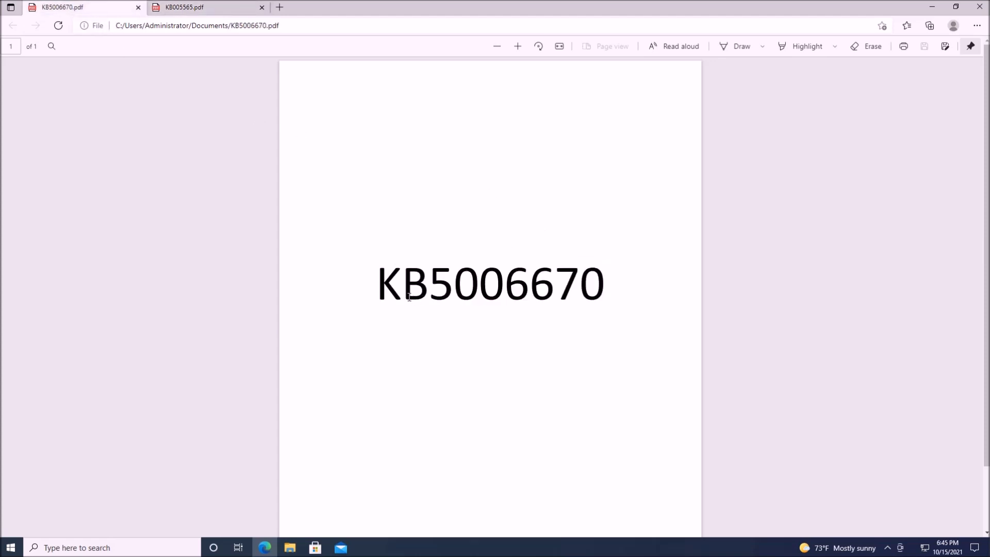
mouse_move(624, 303)
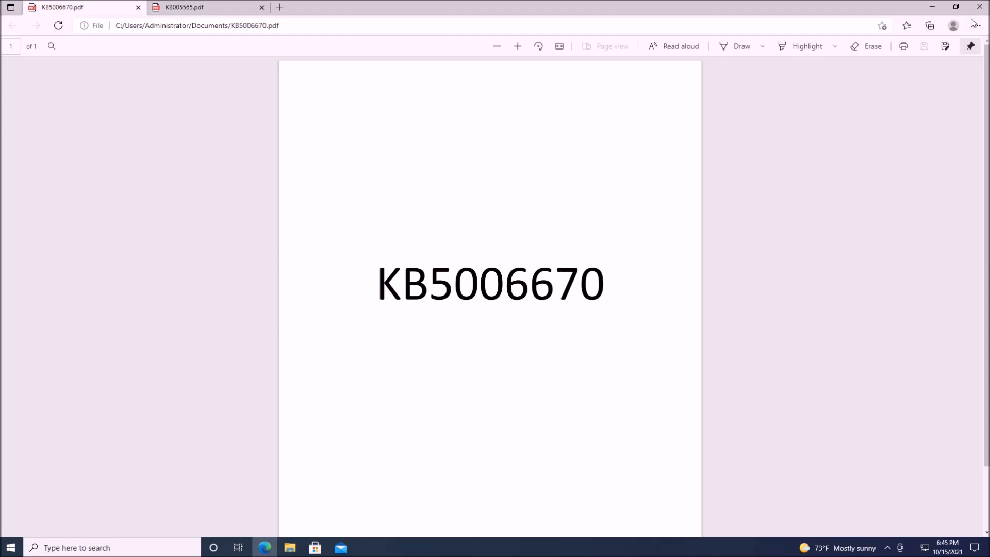
mouse_move(933, 7)
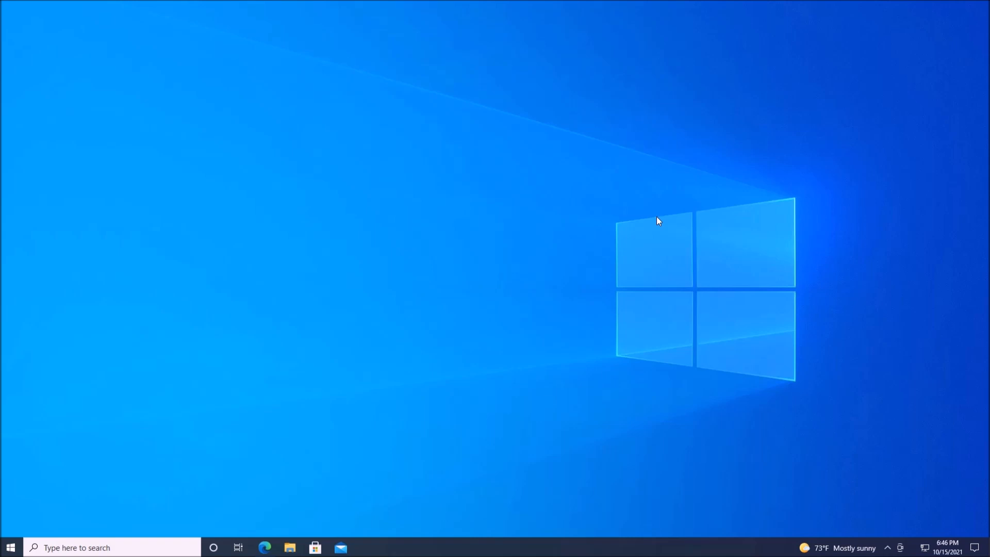
mouse_move(705, 249)
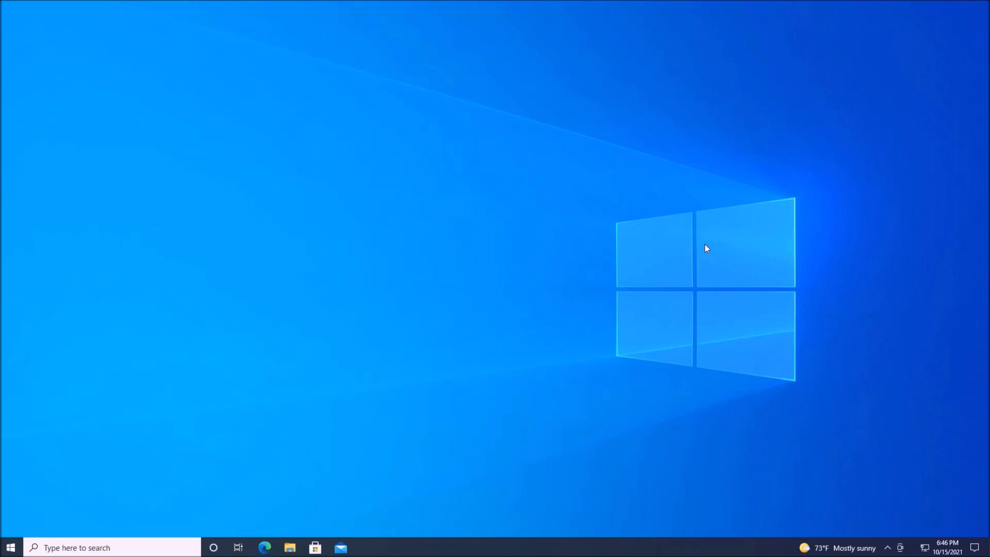
mouse_move(354, 429)
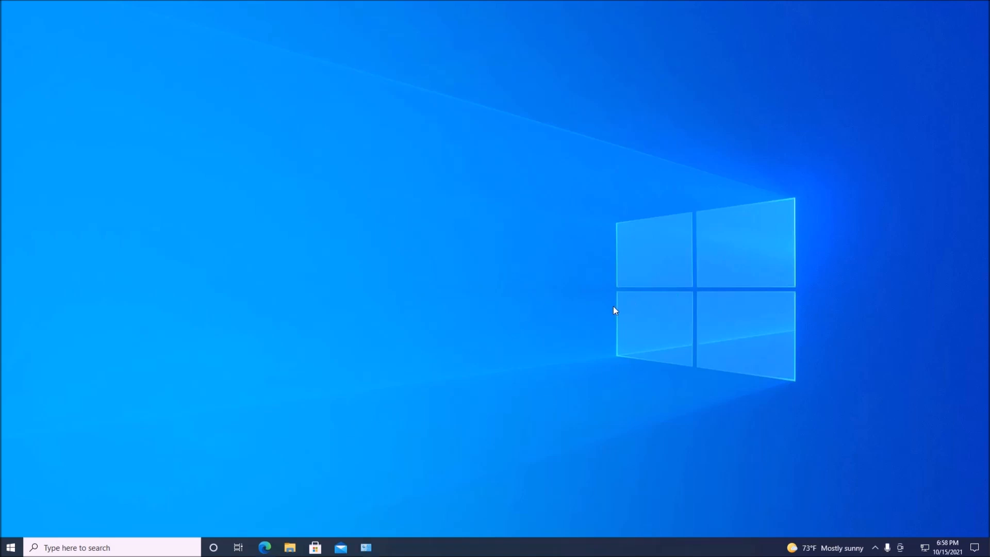
mouse_move(251, 317)
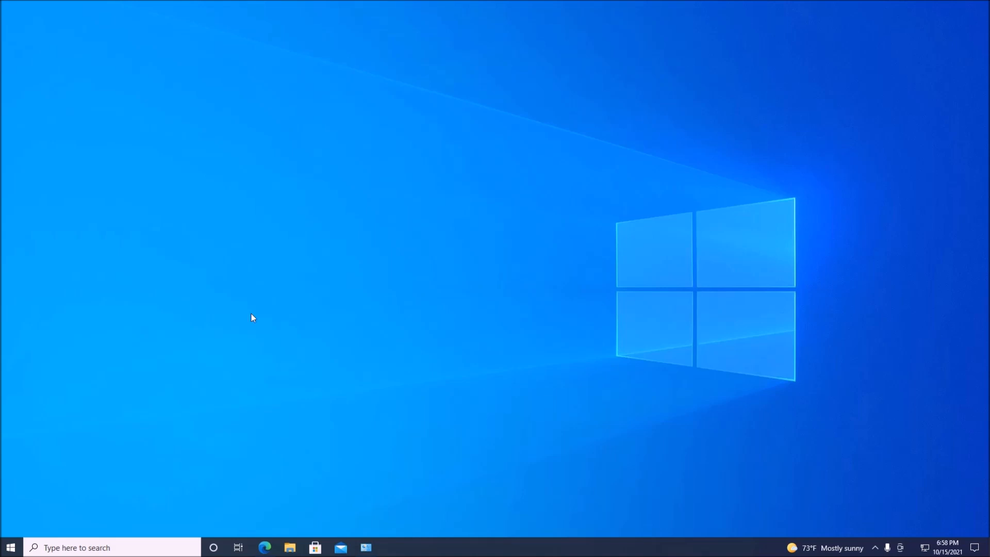
mouse_move(438, 384)
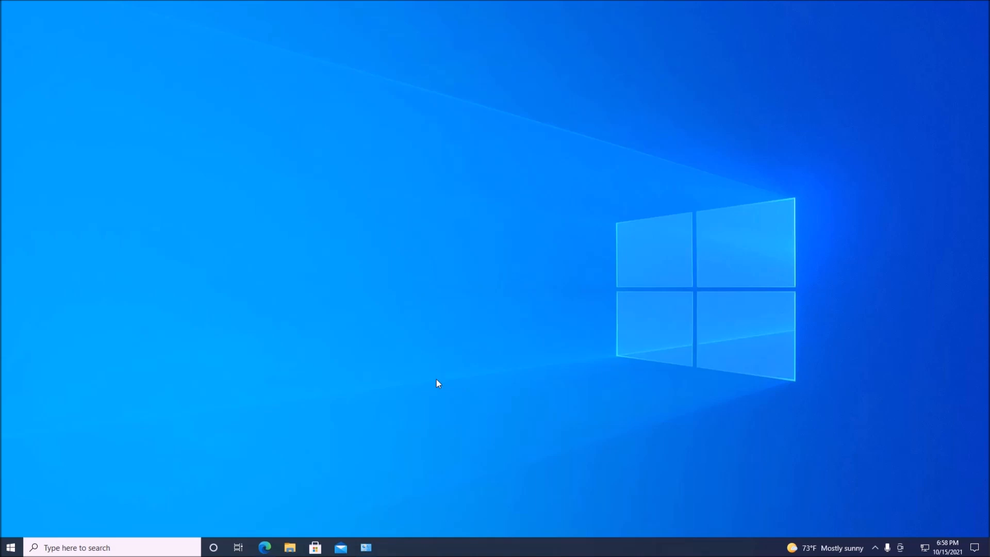
mouse_move(241, 410)
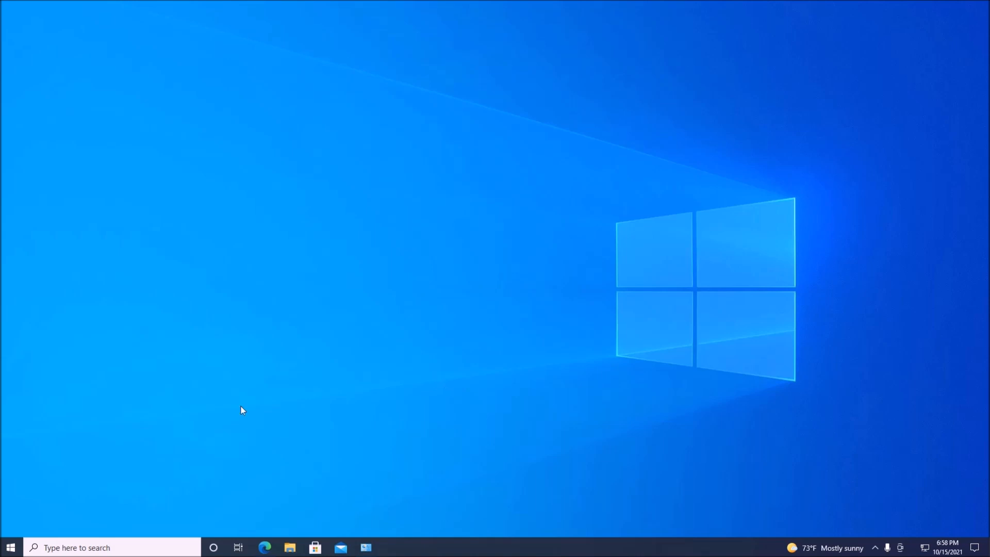
mouse_move(9, 548)
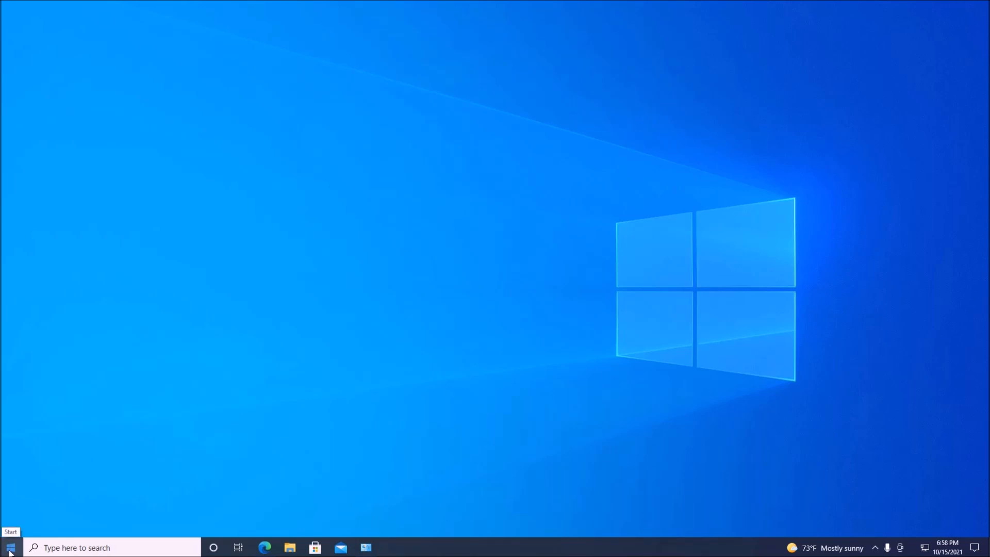
Reach the usbprinter1 management page via Settings > Devices > Printers & scanners.
left_click(9, 547)
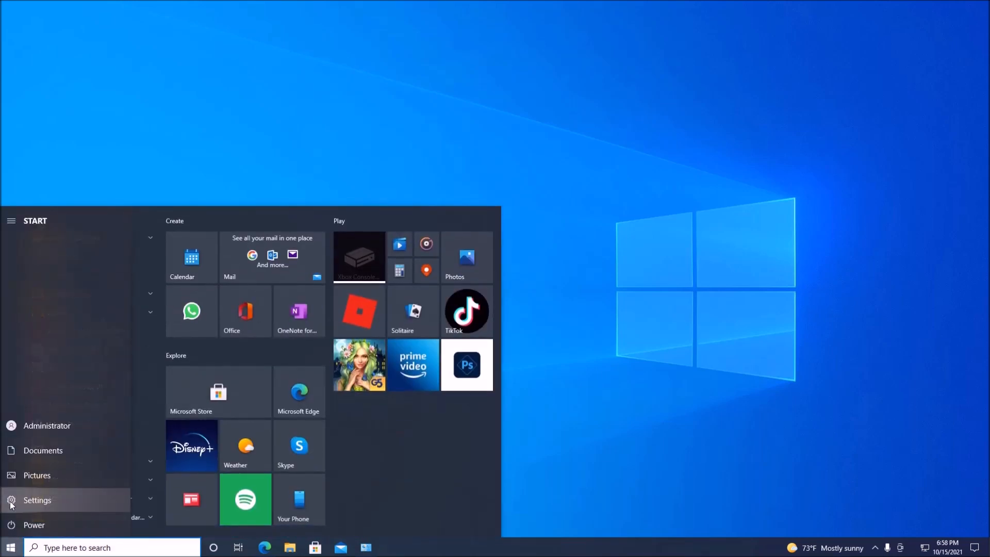
left_click(37, 499)
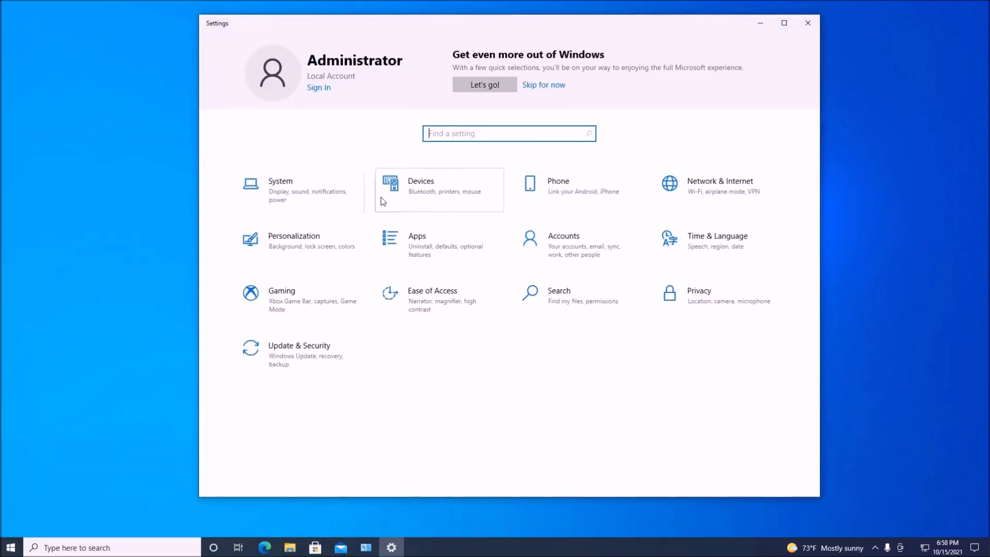
left_click(421, 186)
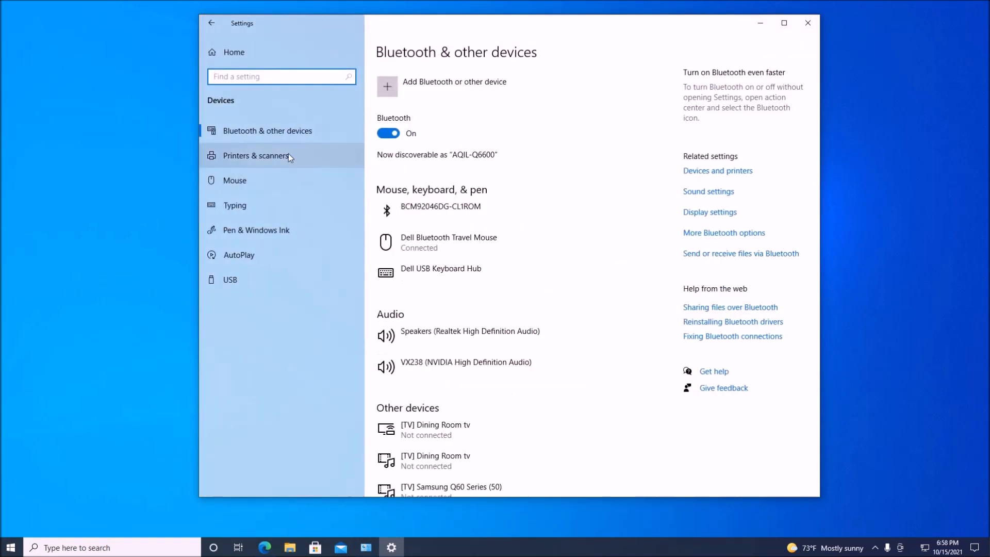
left_click(256, 156)
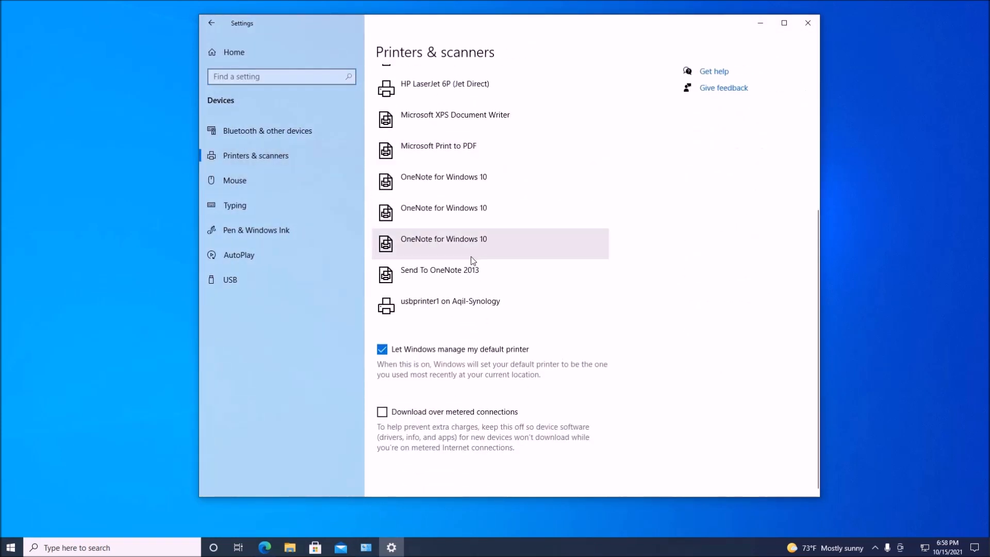
left_click(449, 300)
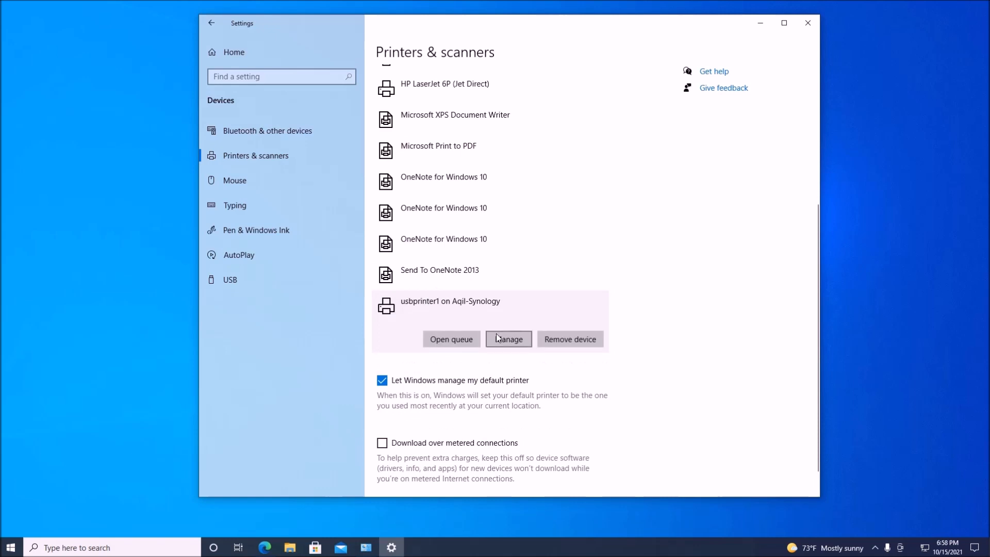
left_click(508, 339)
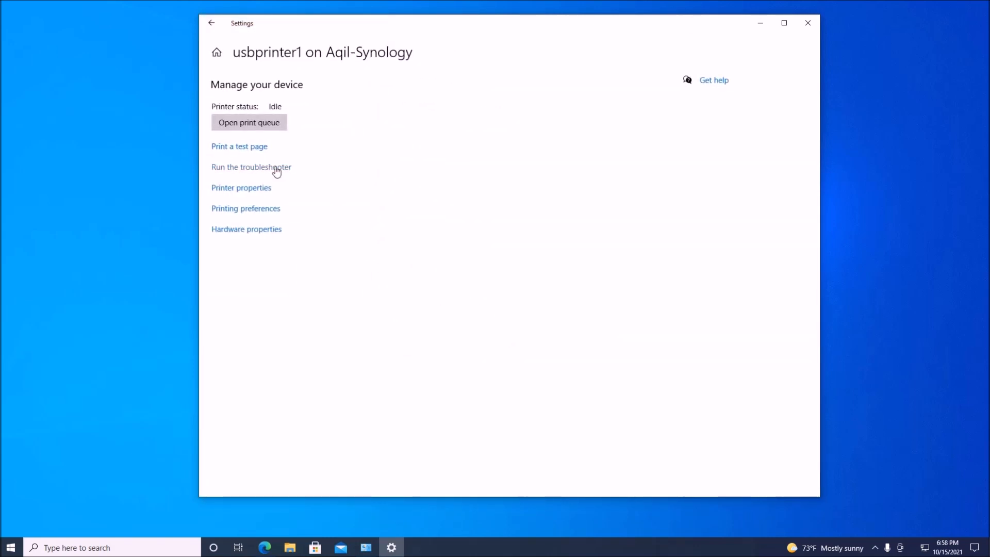
mouse_move(239, 149)
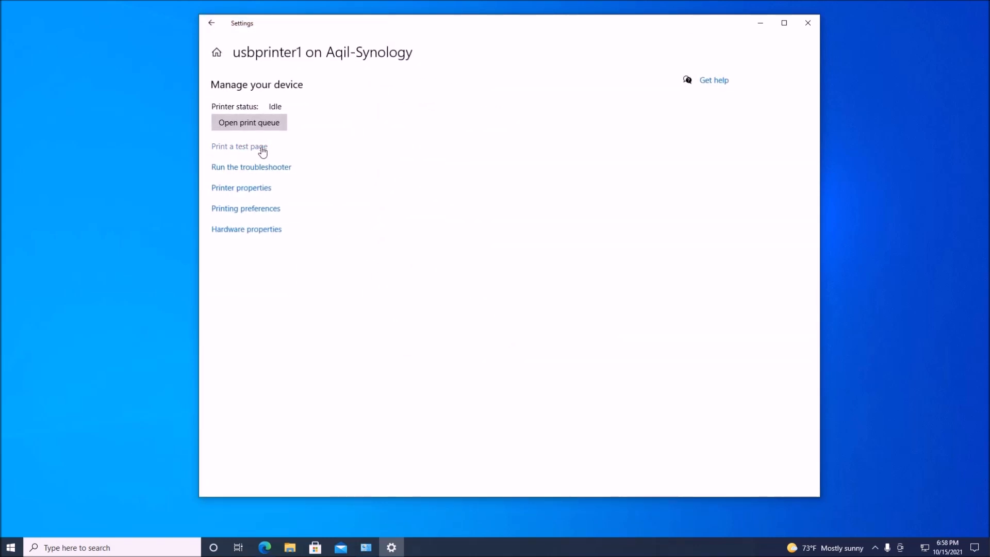
Print a test page on the shared usbprinter1 printer and close Settings.
left_click(239, 145)
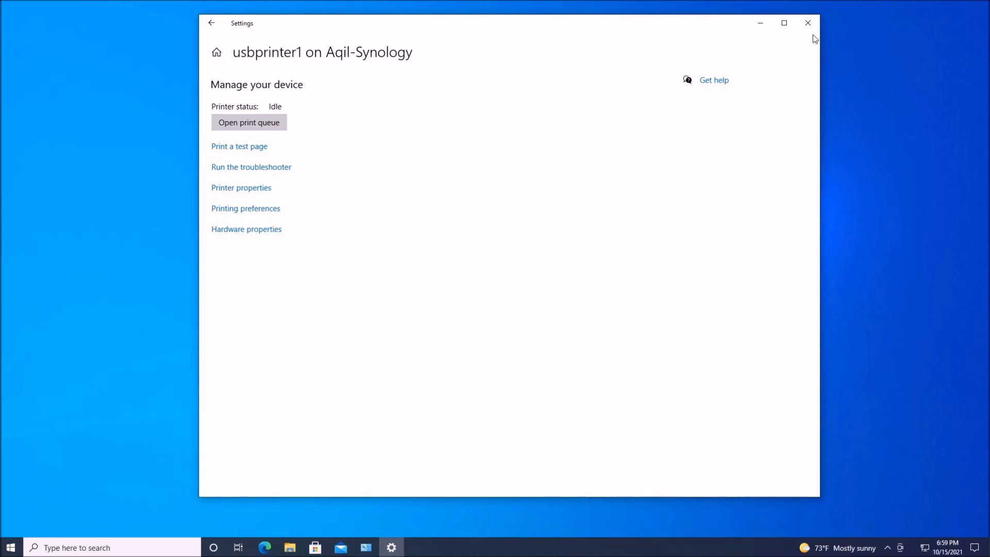
left_click(806, 22)
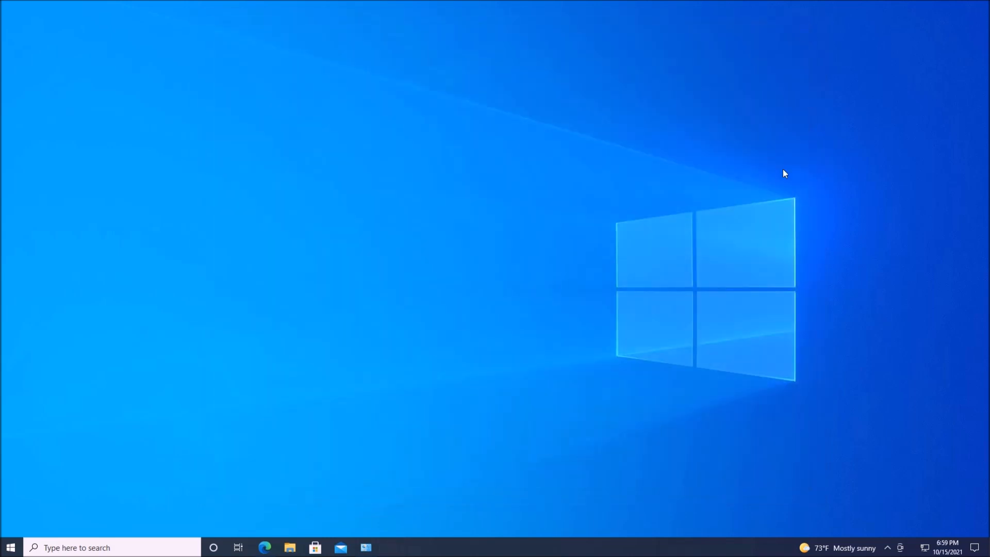
mouse_move(10, 547)
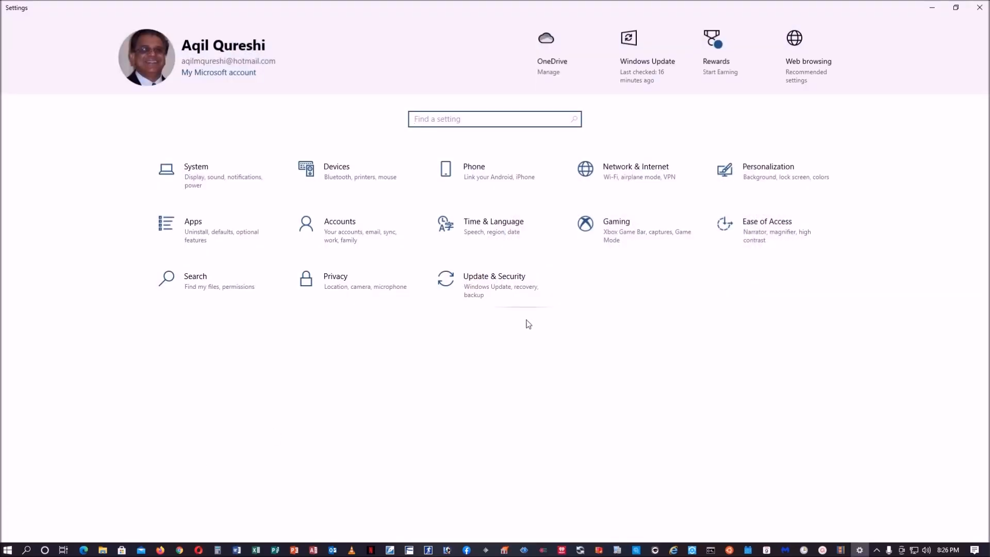
Show the Windows Update history listing KB5006670 installed on 10/15/2021.
left_click(494, 276)
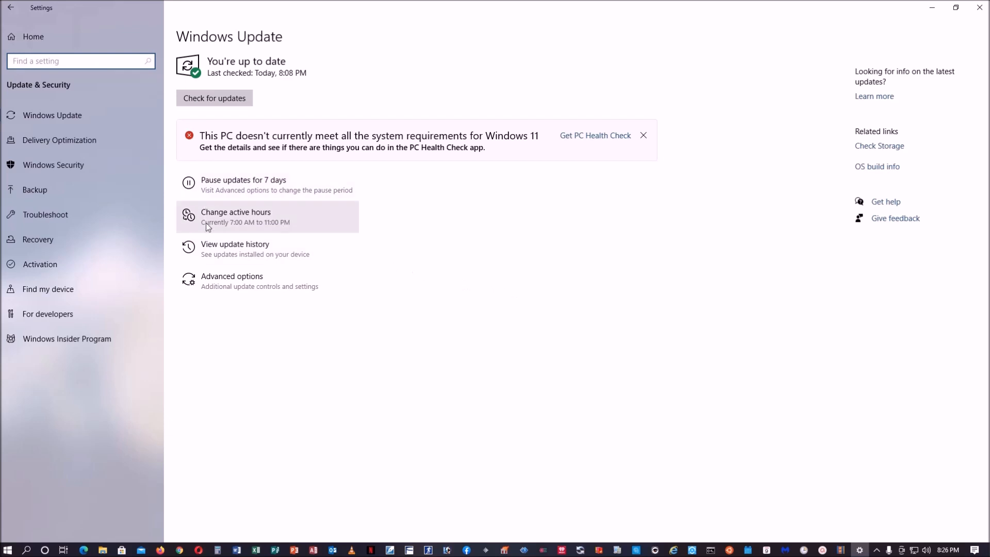
mouse_move(243, 249)
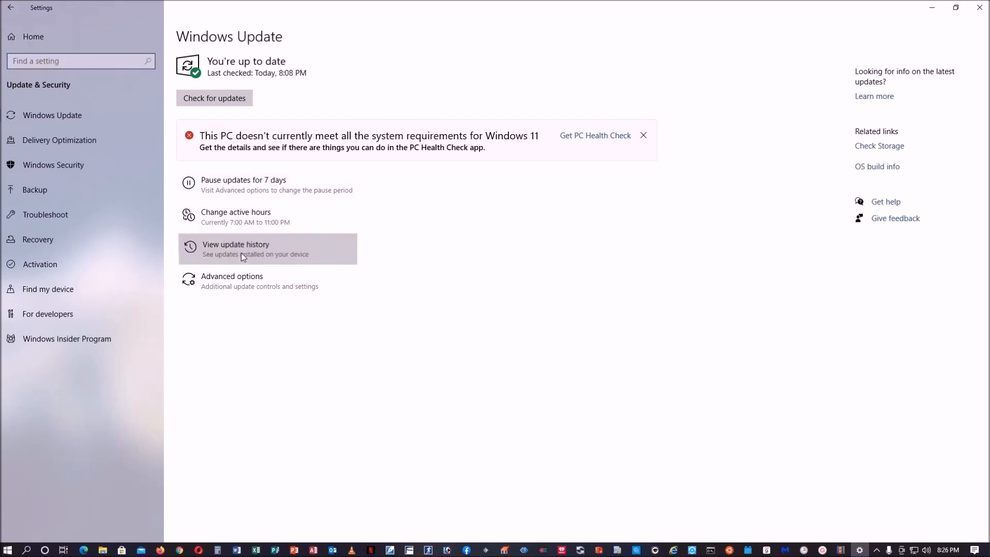
left_click(243, 248)
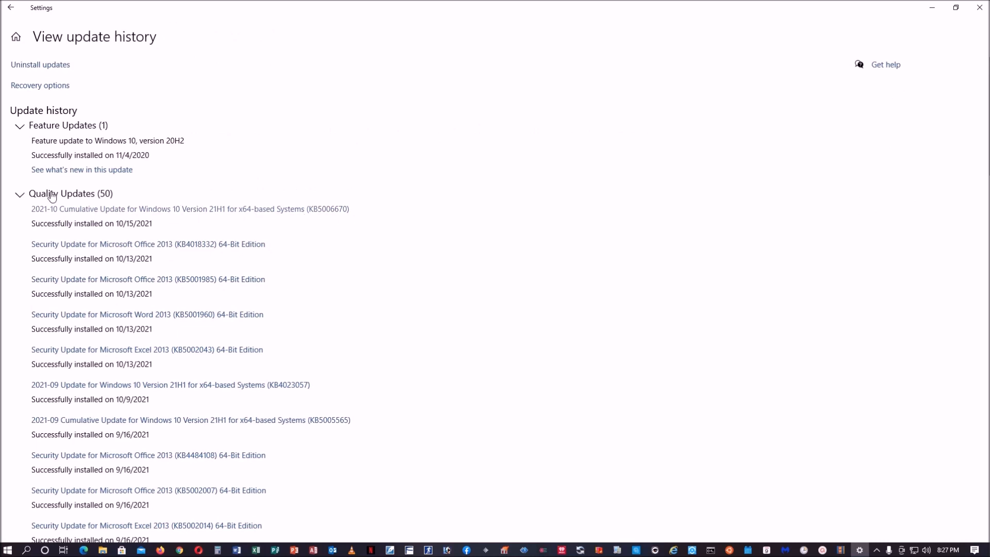
mouse_move(329, 216)
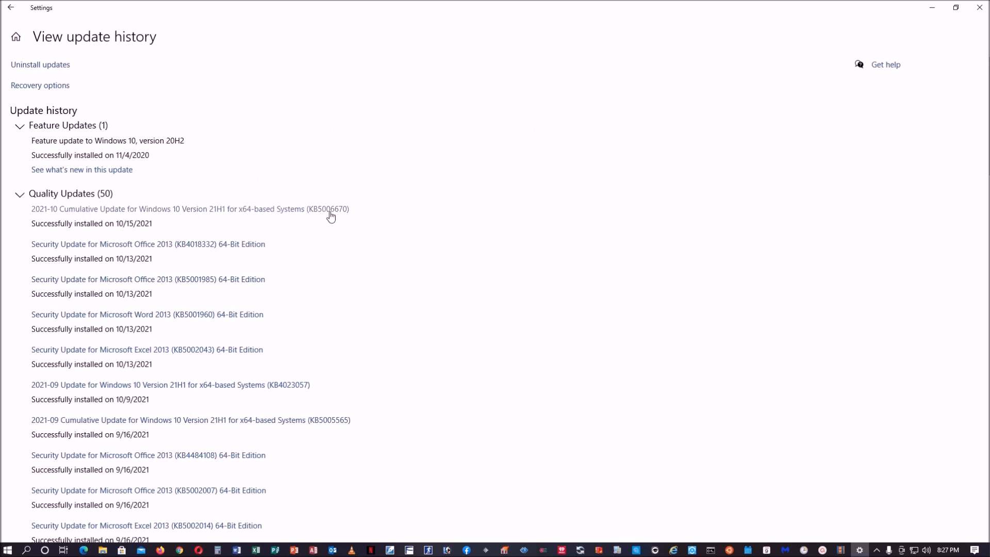
mouse_move(40, 68)
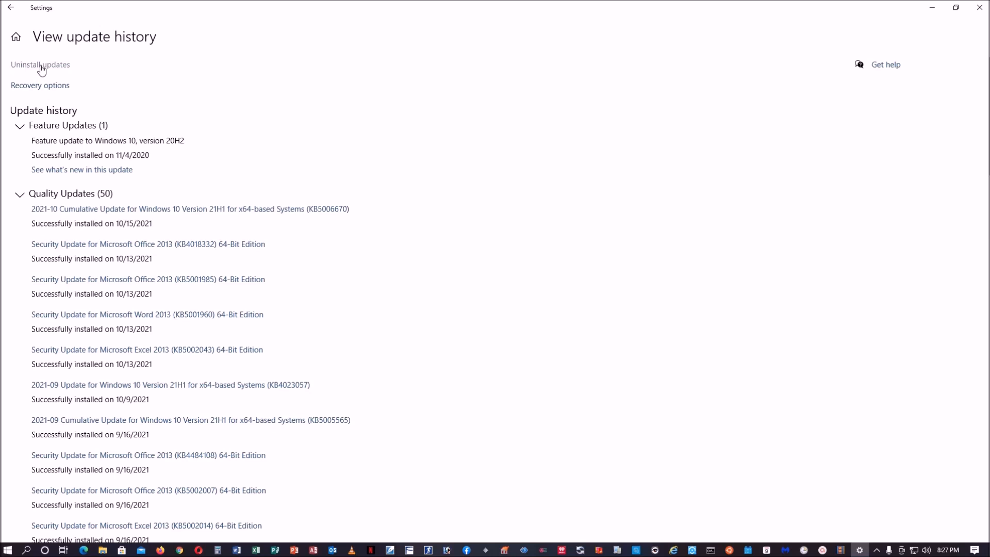
Locate Security Update for Microsoft Windows (KB5006670) in Control Panel's Installed Updates list.
left_click(41, 63)
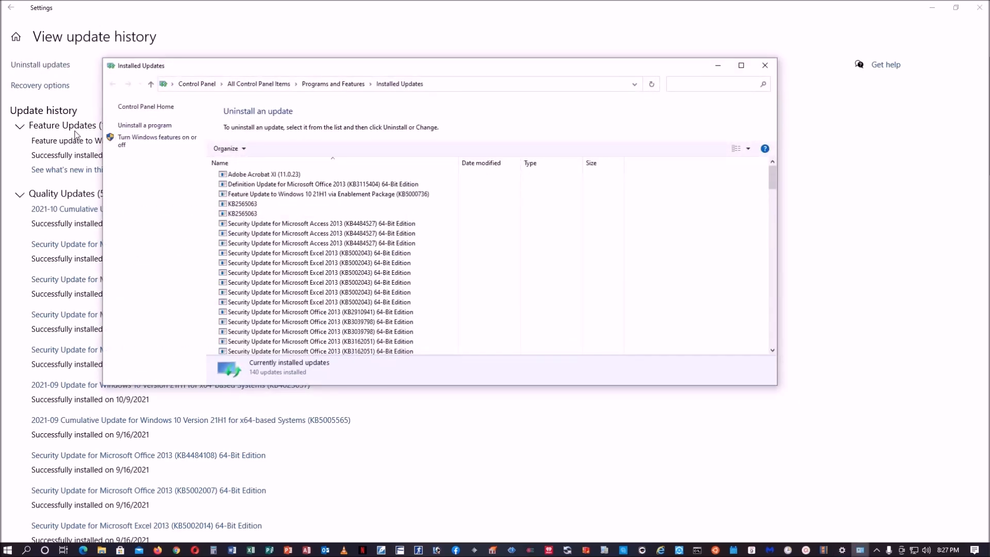
mouse_move(368, 148)
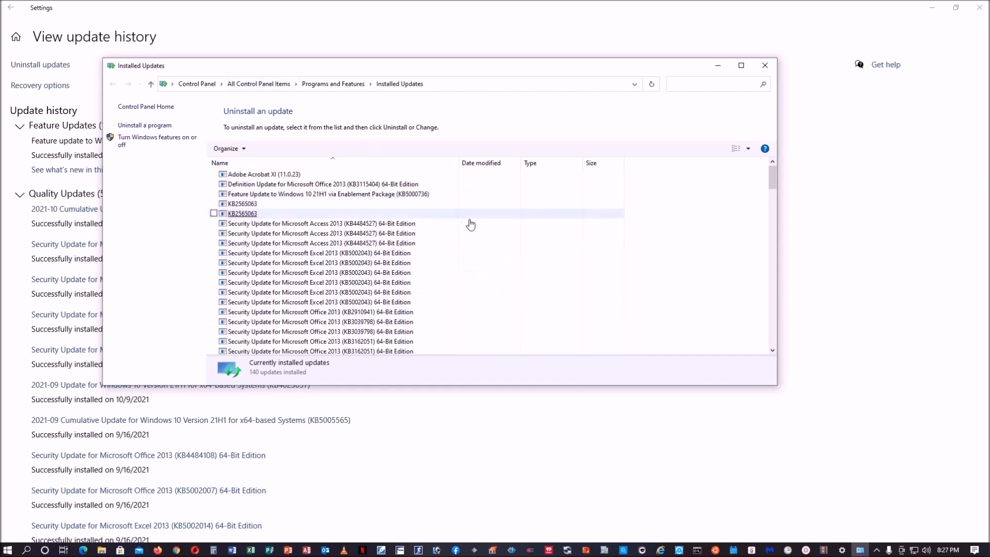
mouse_move(415, 217)
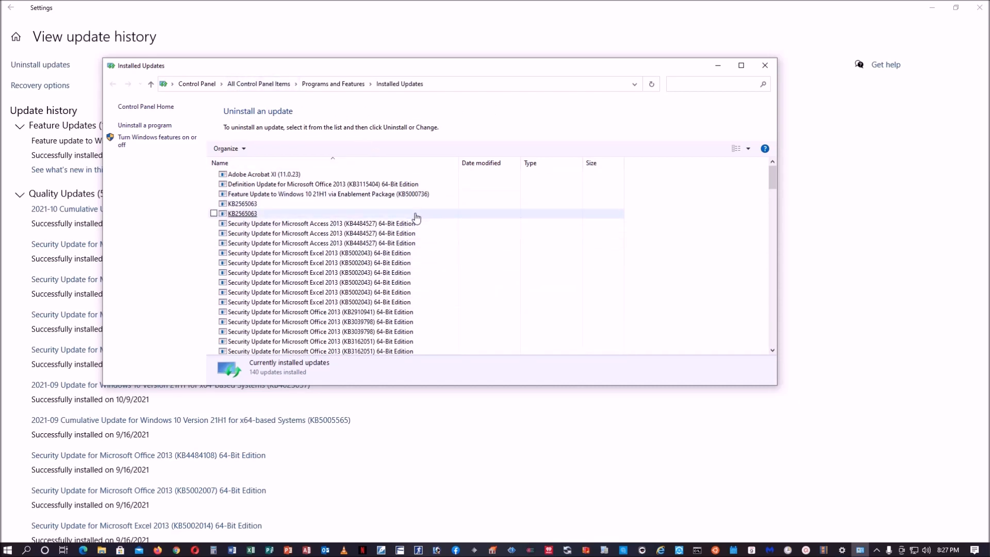
scroll("down", 3)
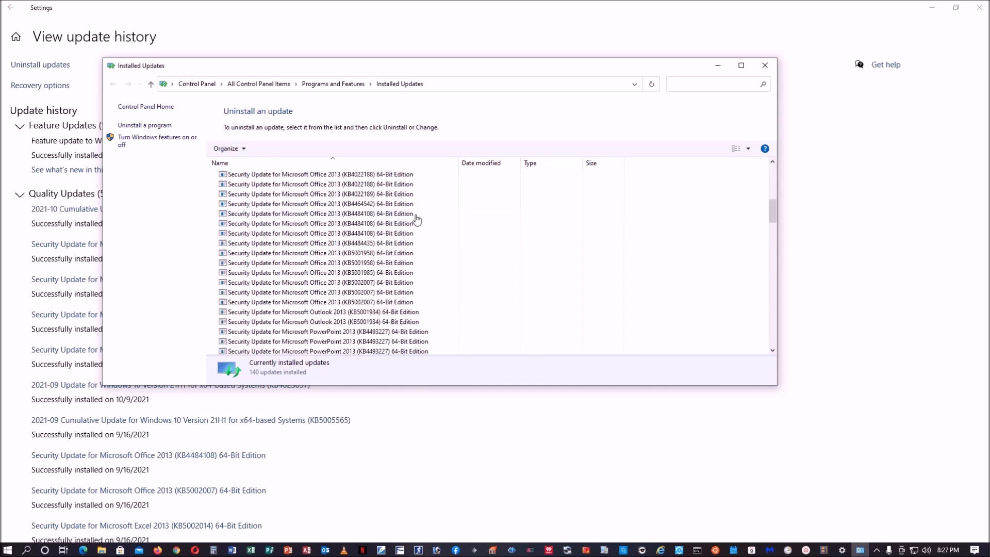
scroll("down", 3)
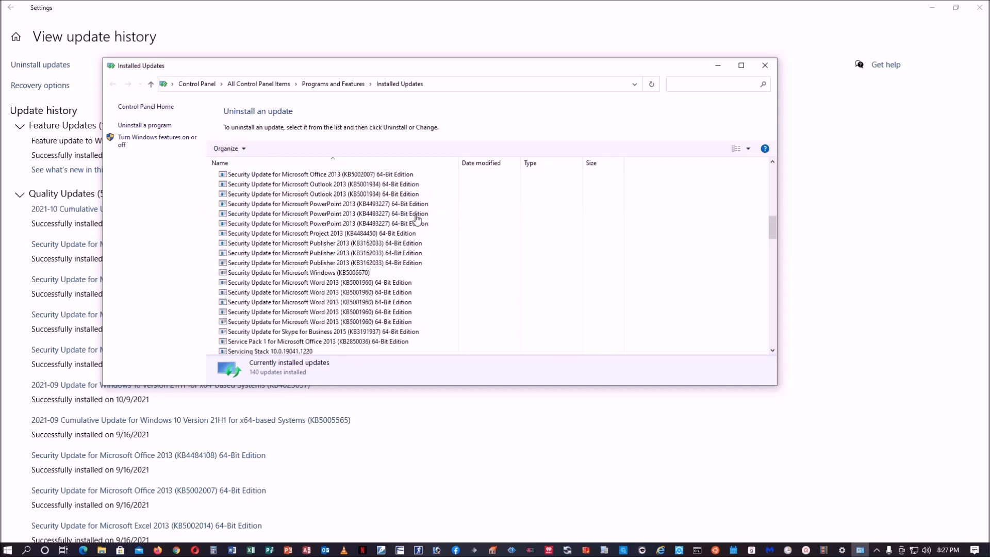
scroll("down", 3)
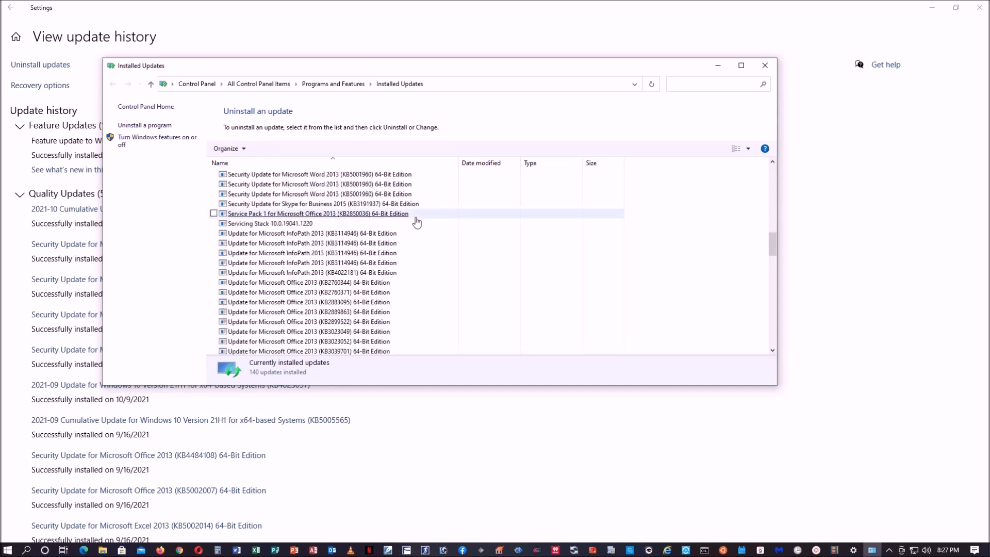
scroll("down", 3)
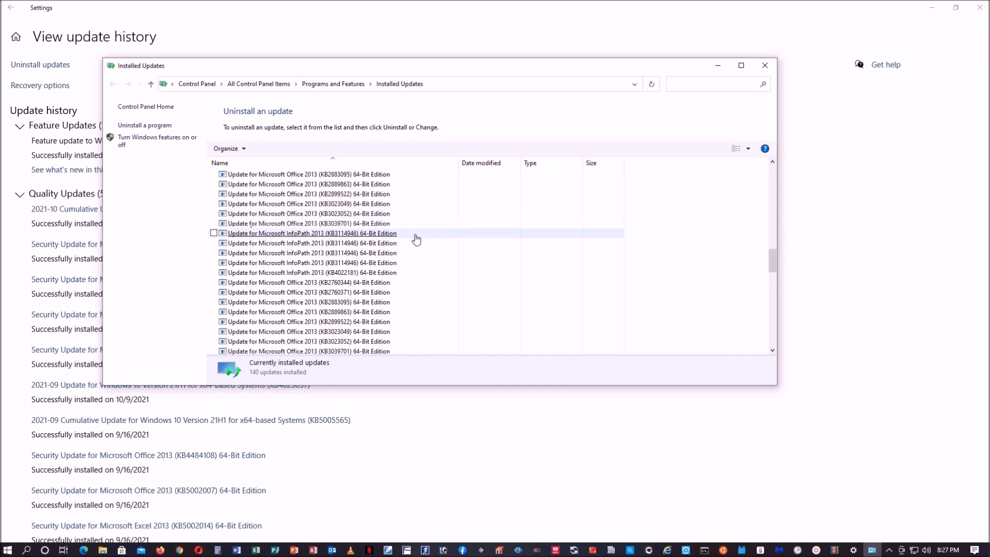
scroll("down", 3)
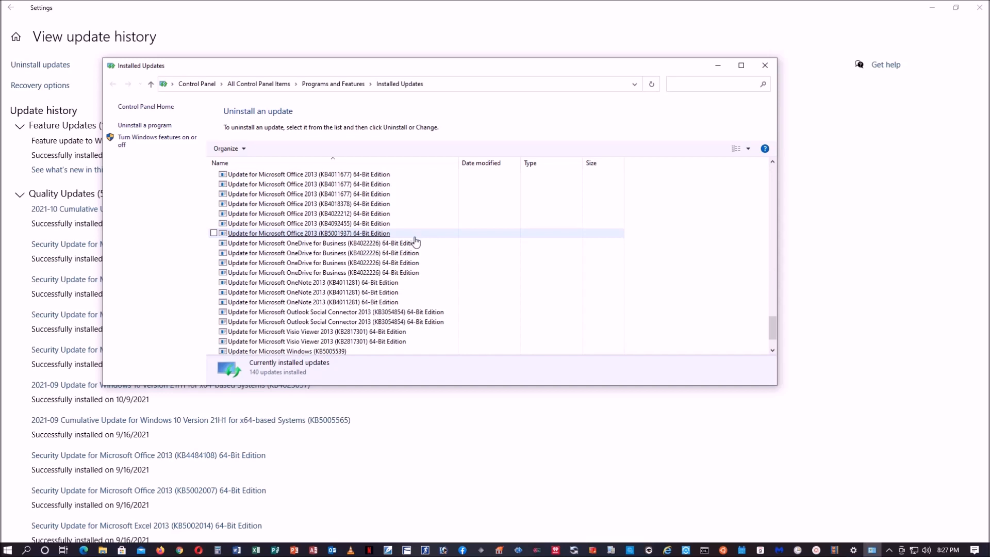
scroll("down", 3)
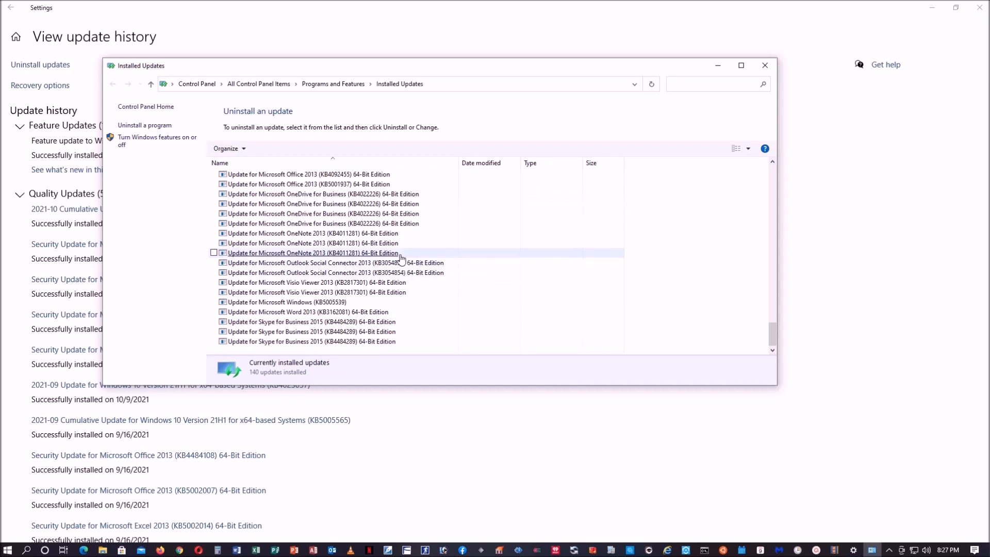
scroll("up", 3)
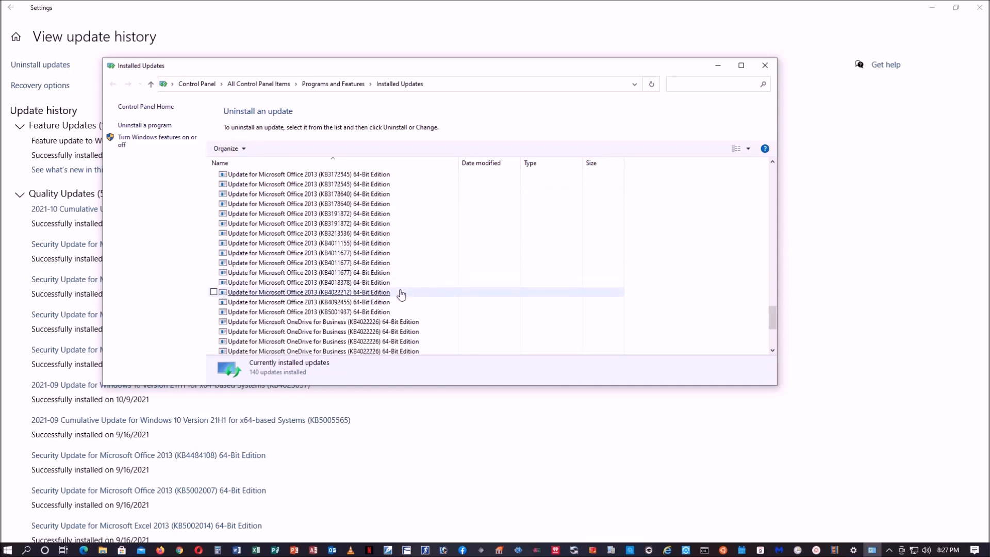
scroll("up", 3)
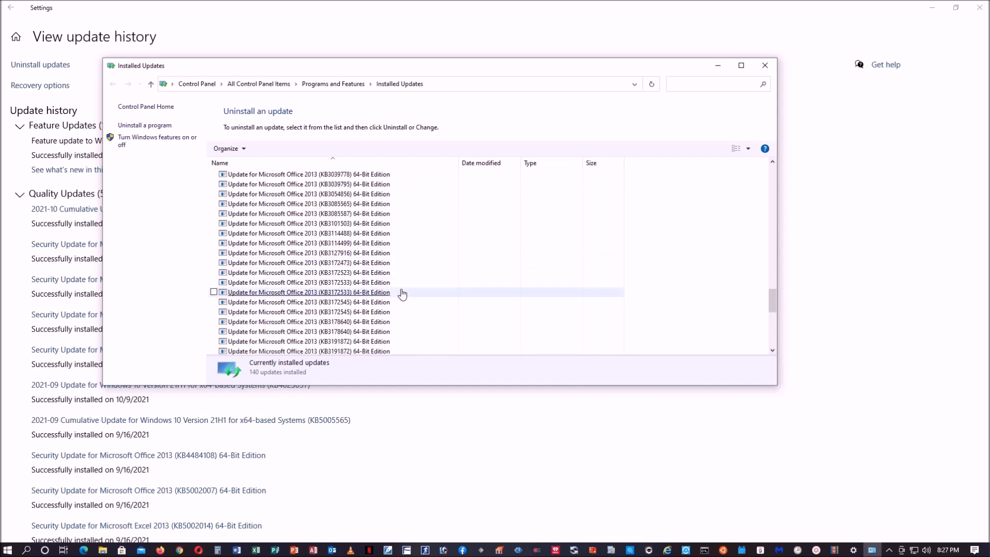
scroll("up", 3)
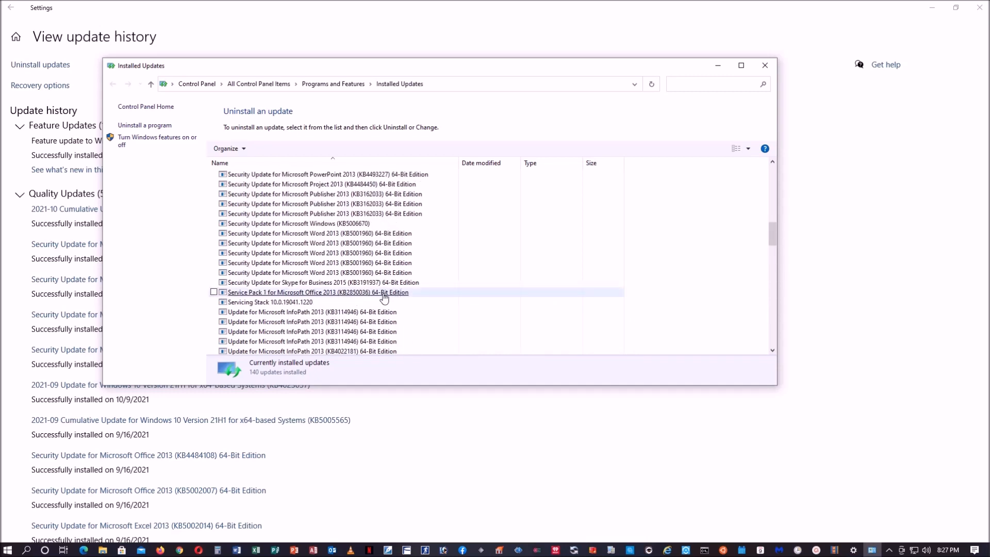
left_click(297, 224)
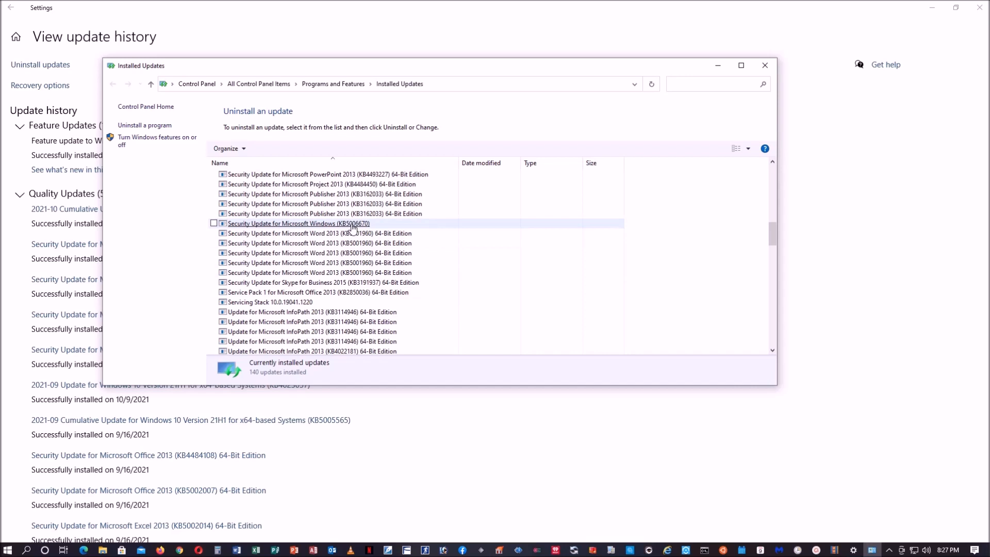
mouse_move(334, 230)
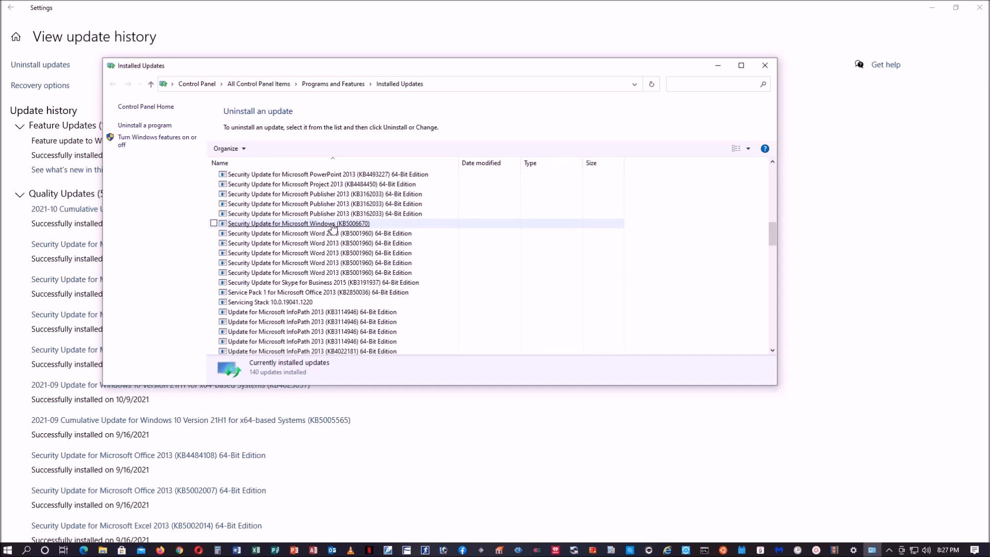
mouse_move(313, 234)
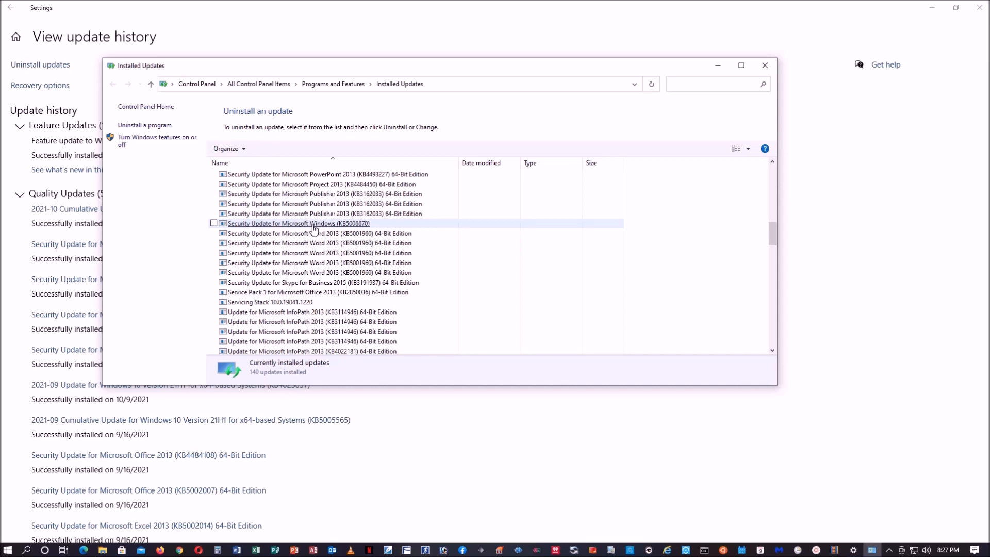
Uninstall the KB5006670 security update and confirm with Yes.
left_click(297, 224)
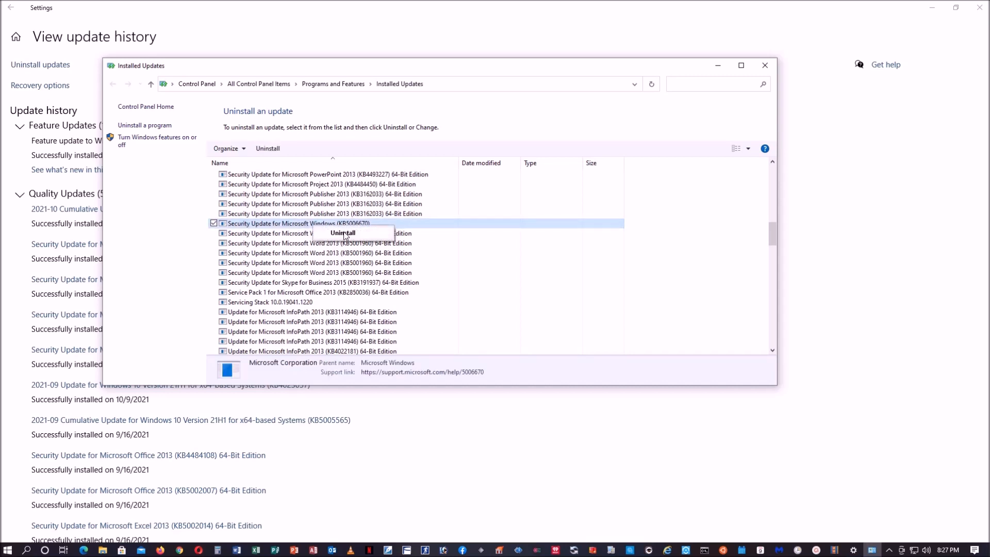
left_click(342, 232)
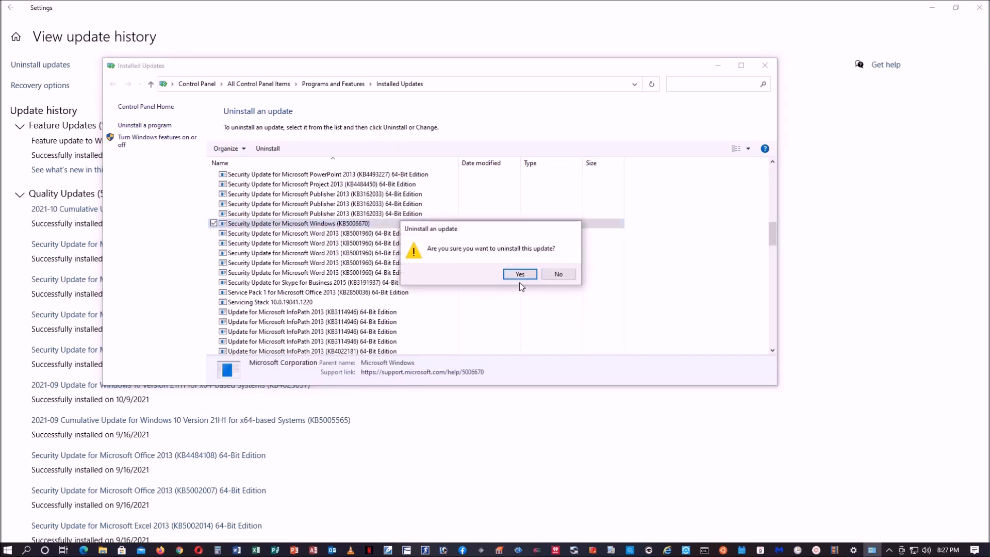
left_click(558, 273)
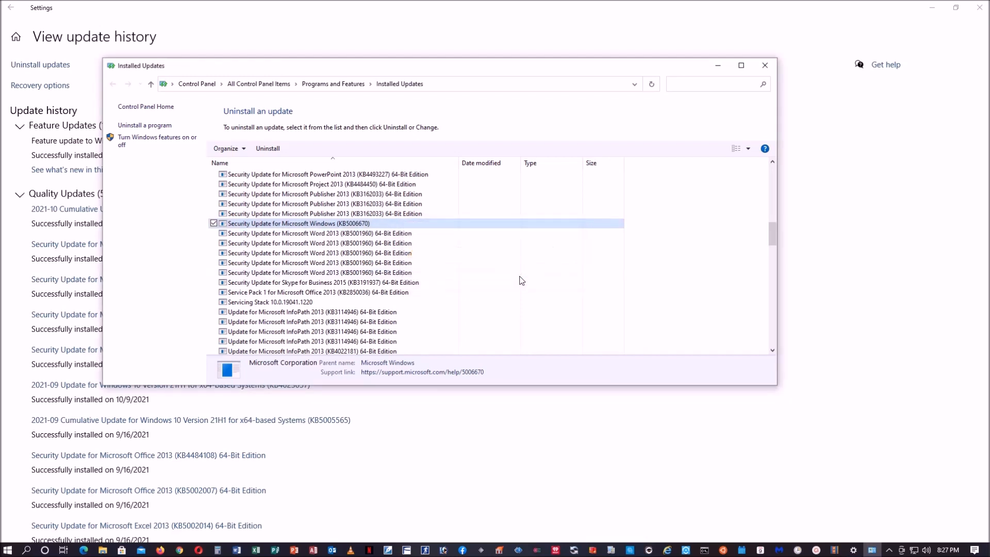
left_click(267, 149)
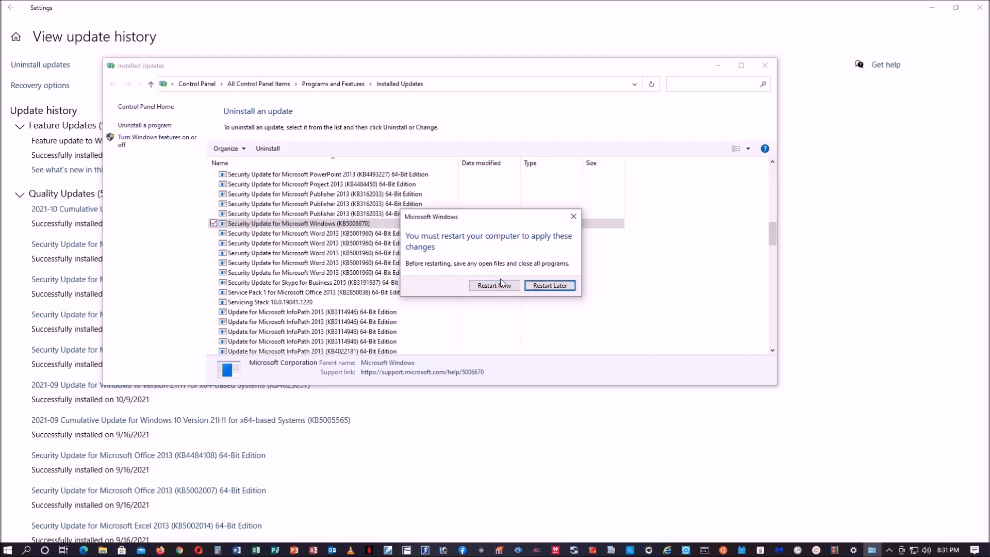
Restart the computer now so the KB5006670 removal takes effect.
left_click(494, 286)
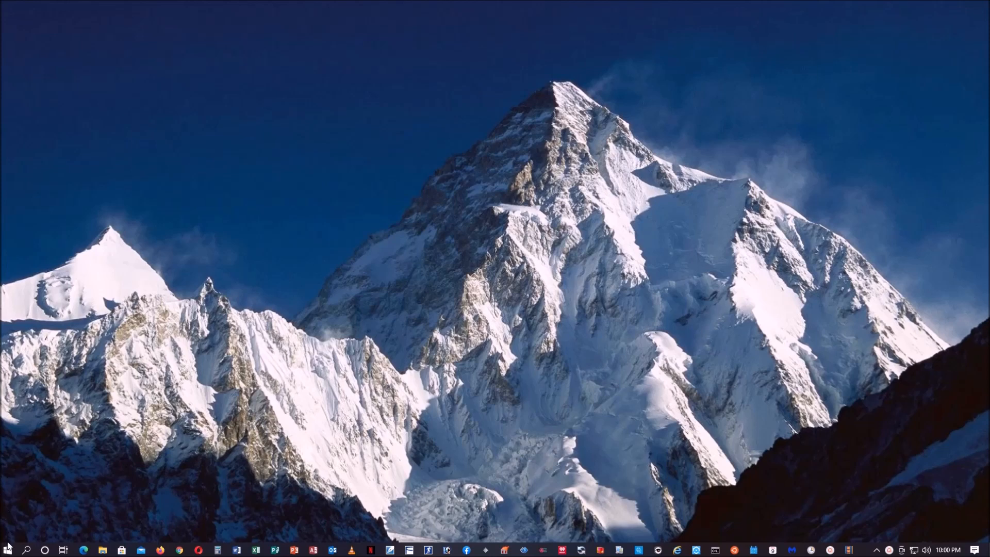
mouse_move(8, 550)
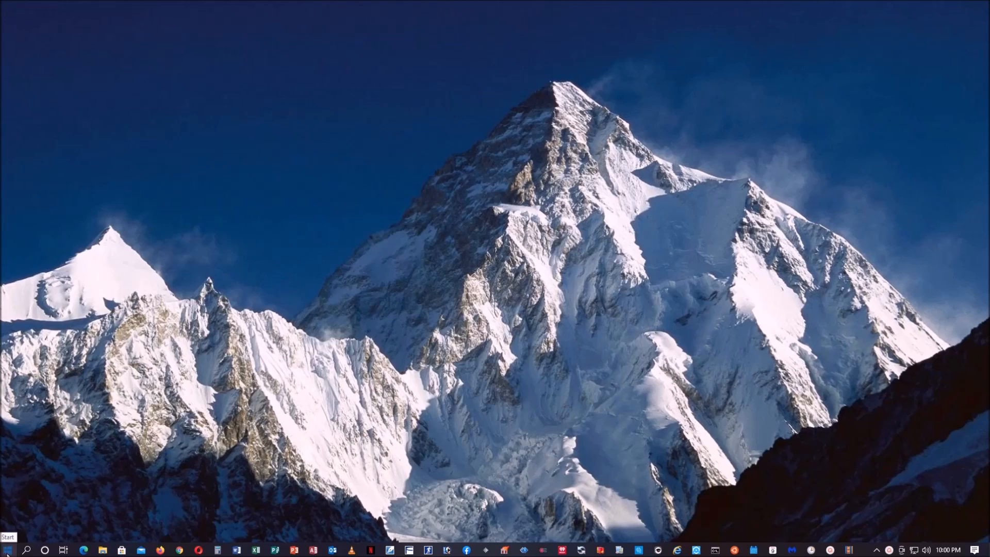
Reach the usbprinter1 management page via Settings > Devices > Printers & scanners for a test print.
left_click(8, 549)
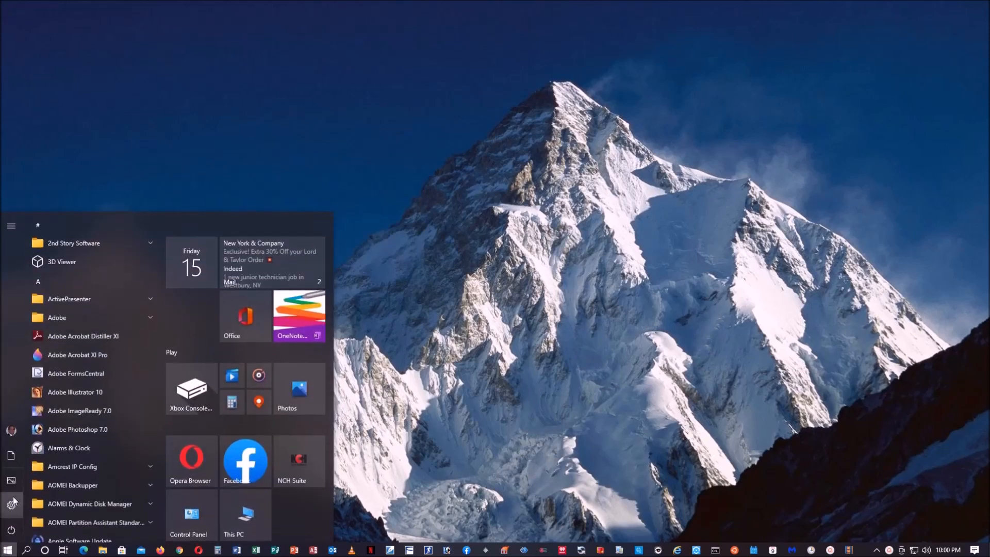
left_click(11, 504)
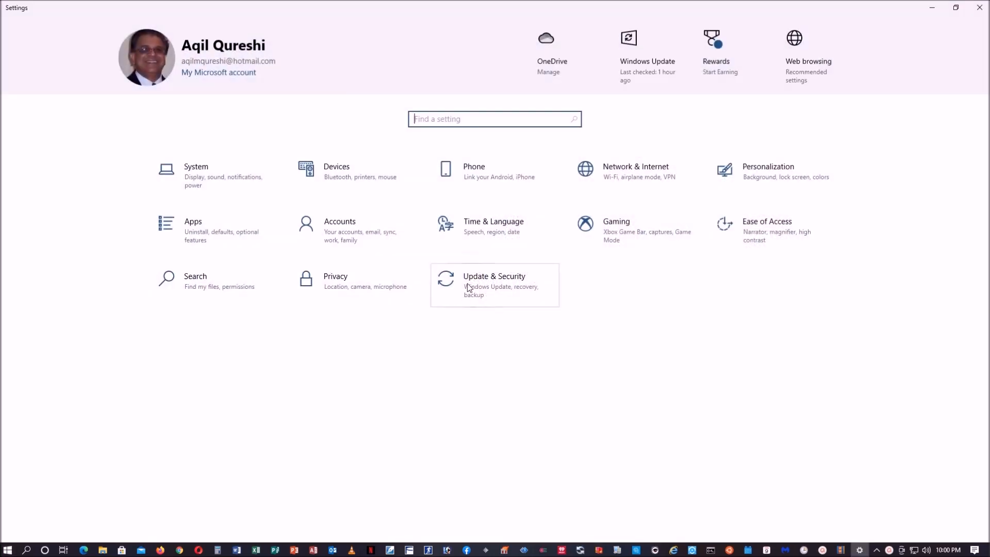
mouse_move(355, 176)
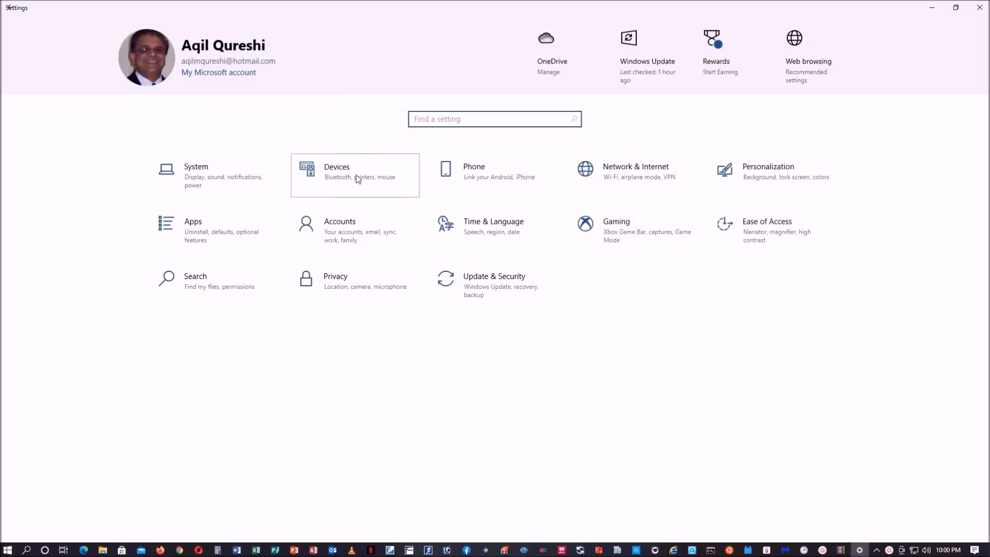
left_click(354, 175)
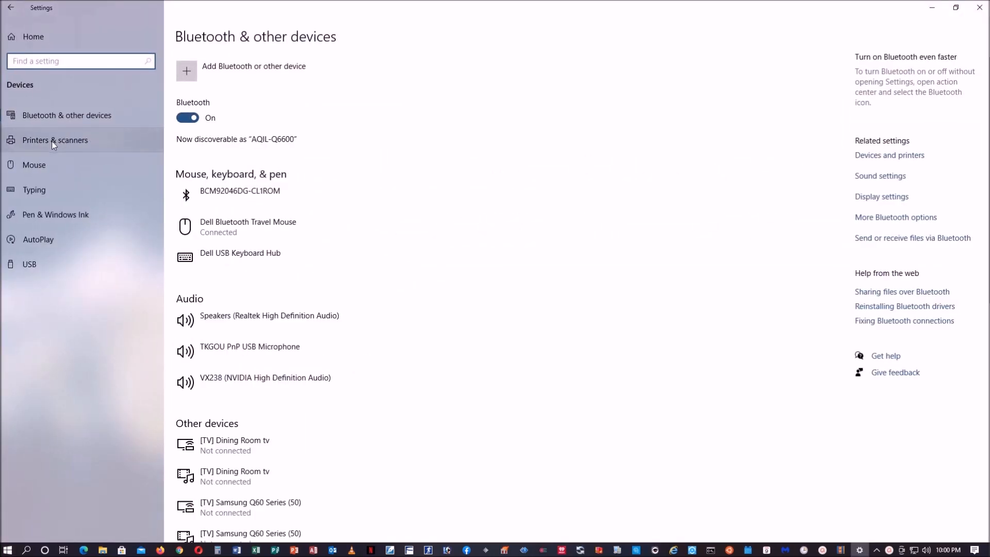
left_click(55, 139)
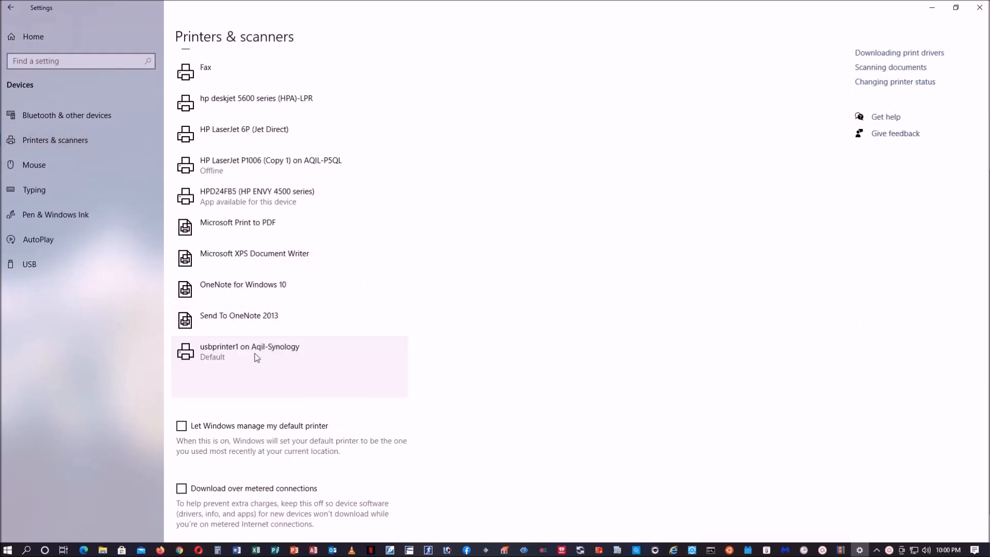
left_click(250, 351)
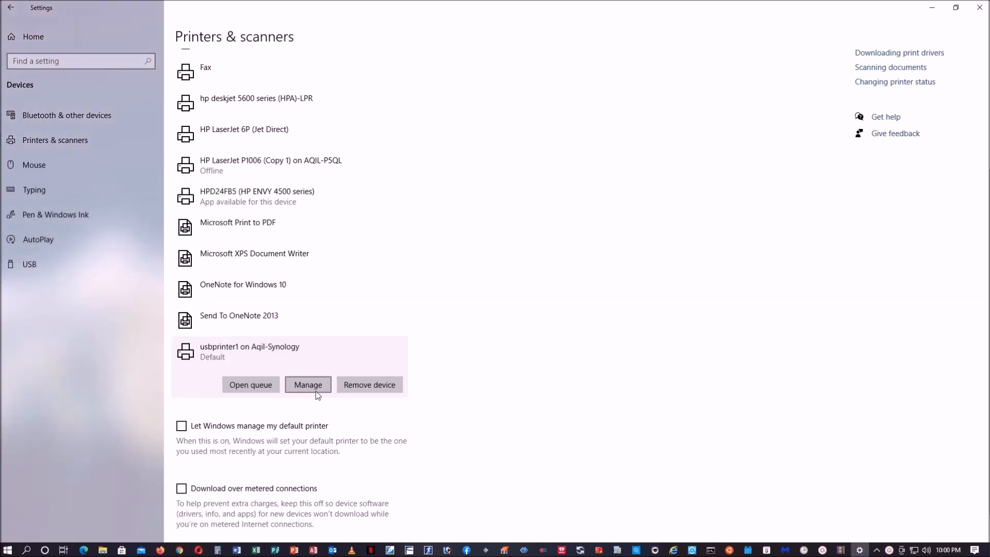
left_click(308, 385)
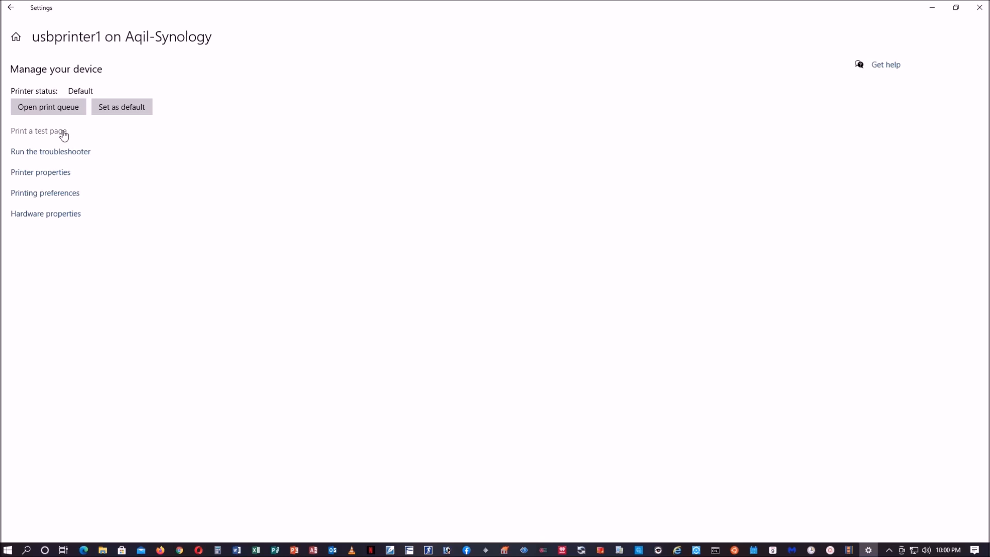
mouse_move(803, 128)
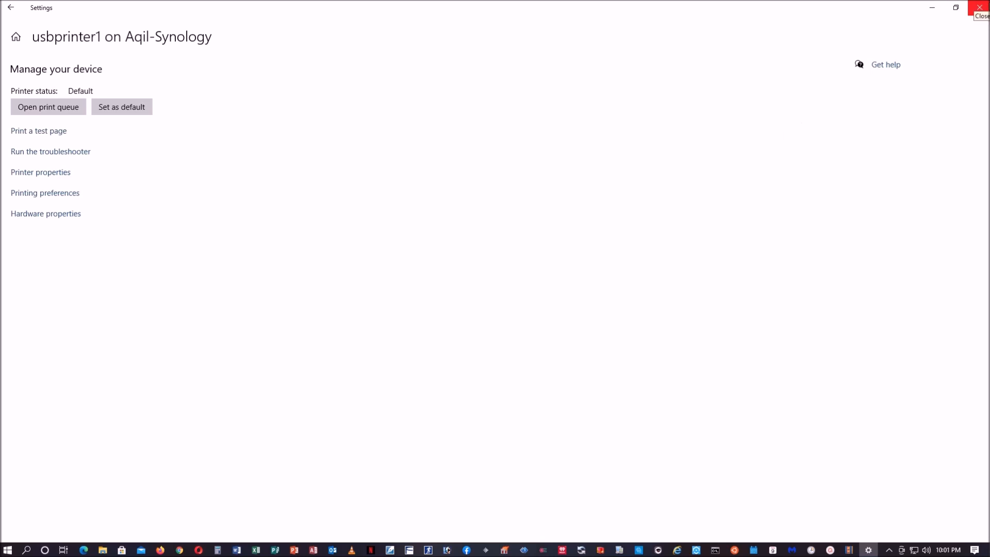
Launch Firefox, go to microsoft.com and enter the Microsoft Download Center.
left_click(981, 8)
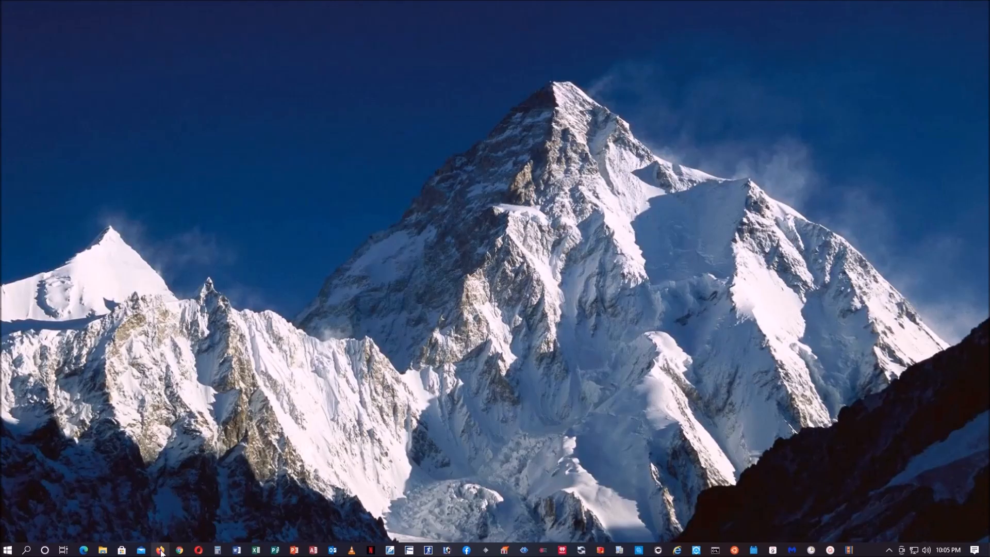
left_click(163, 549)
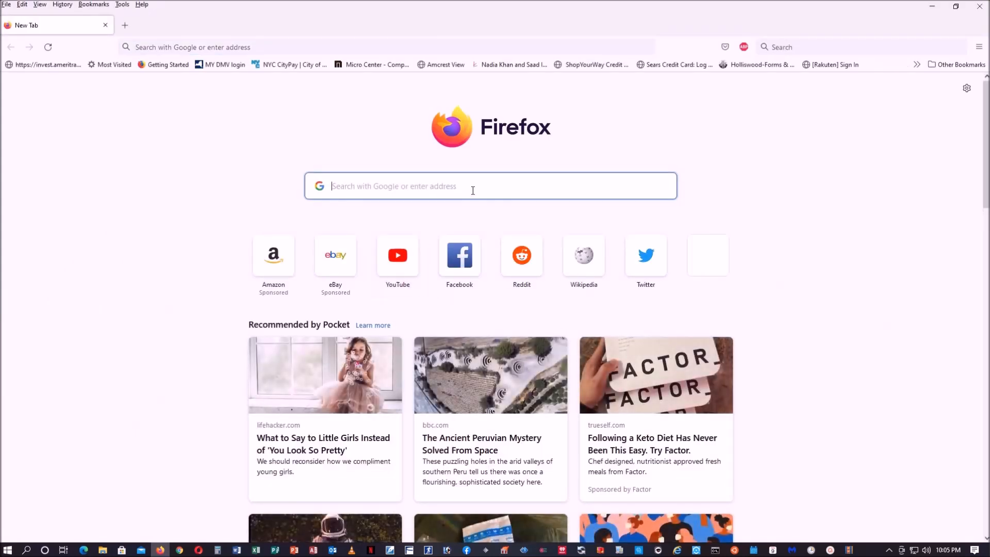
type("microsoft.com/")
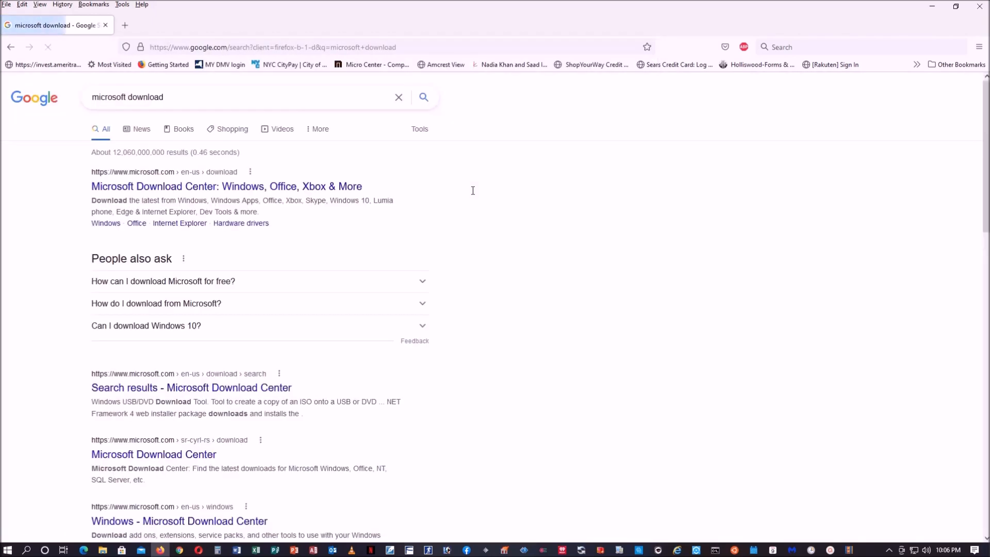
left_click(226, 186)
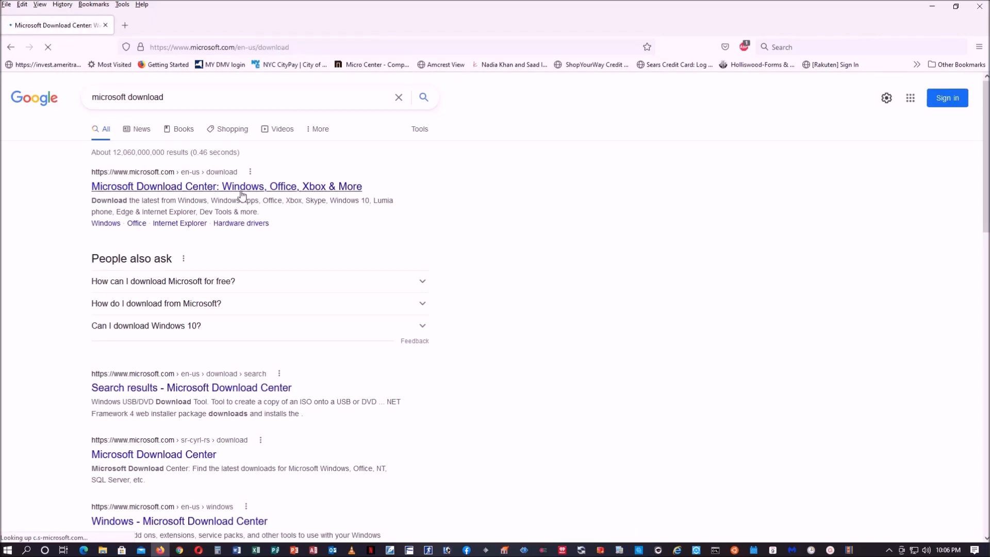
left_click(226, 185)
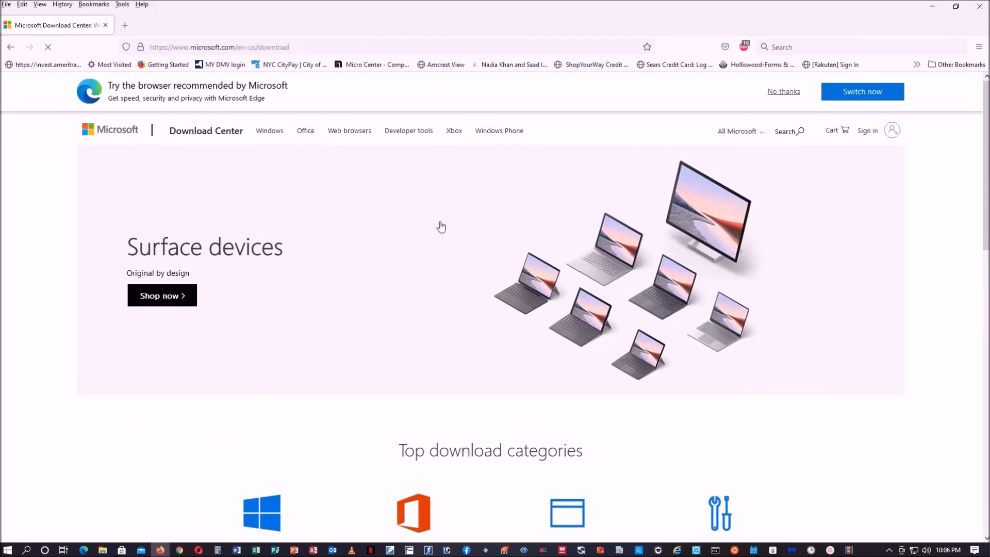
Search microsoft.com for 'windows hide or show updates'.
left_click(788, 131)
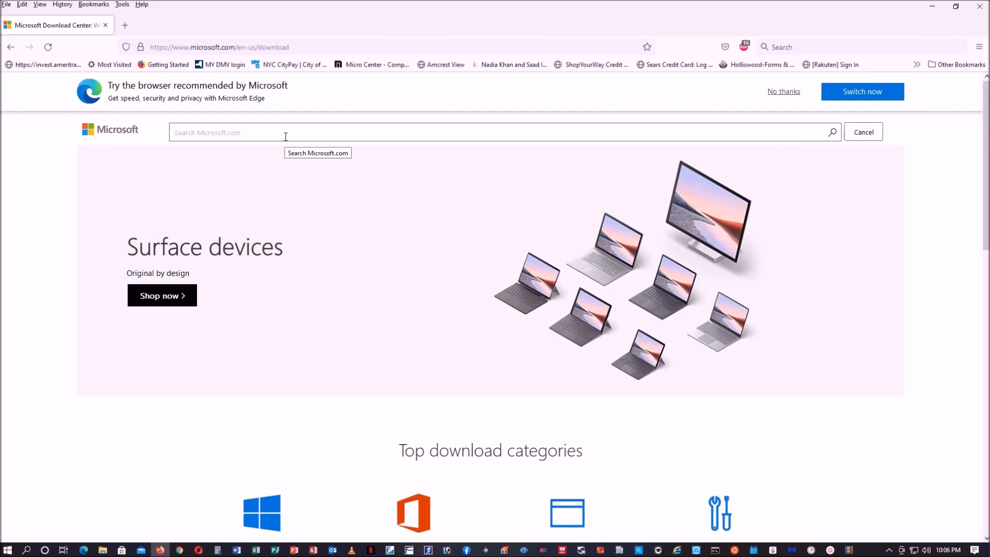
type("windows h")
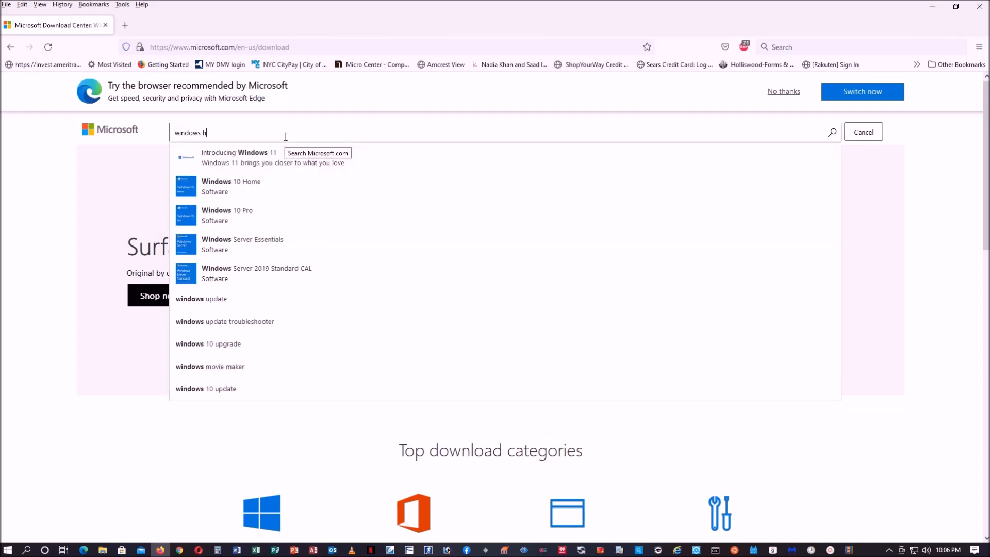
type("ide or show")
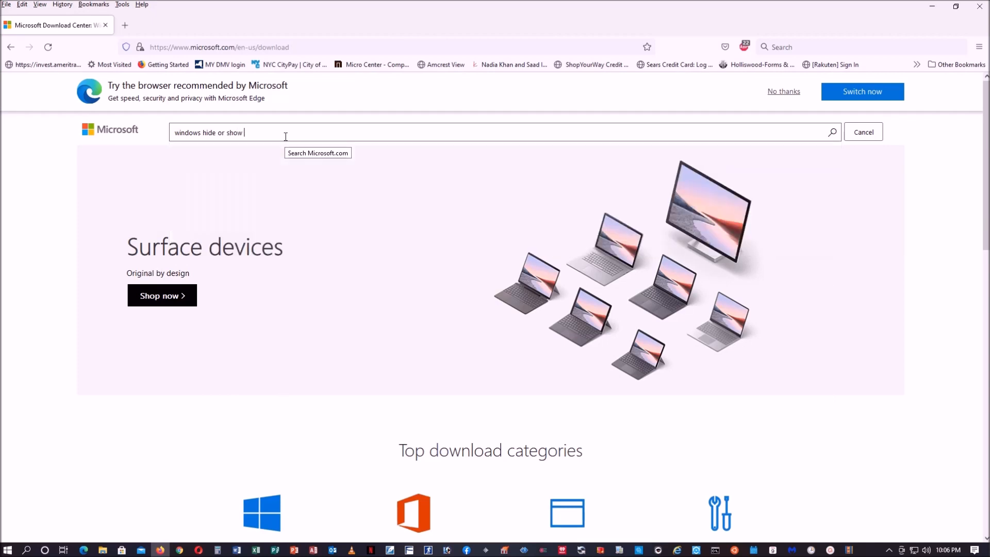
type("updates")
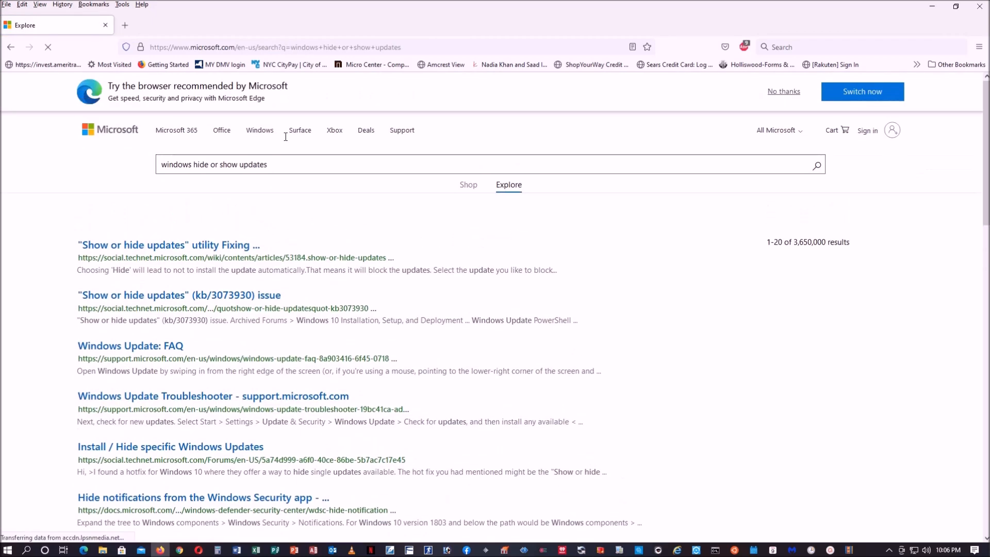
mouse_move(299, 131)
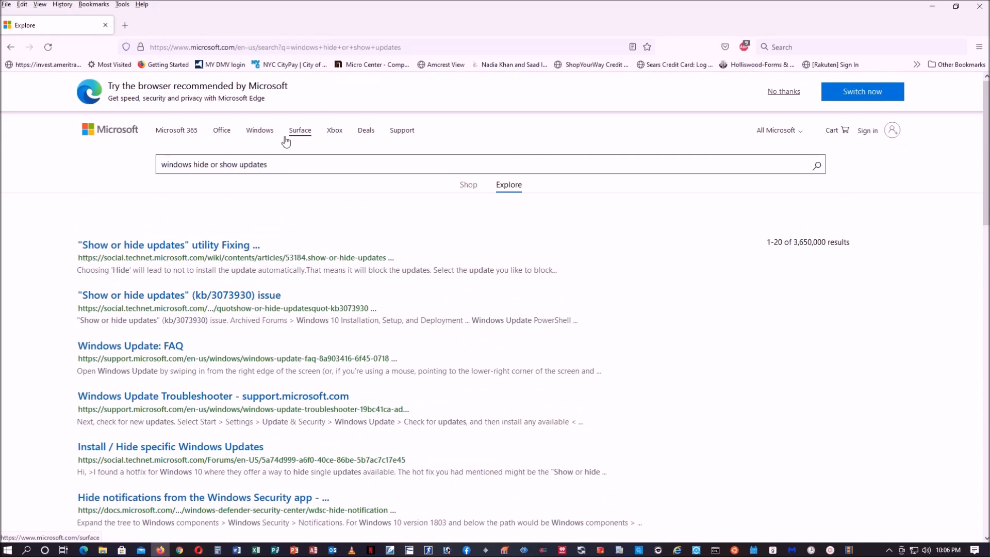
mouse_move(255, 196)
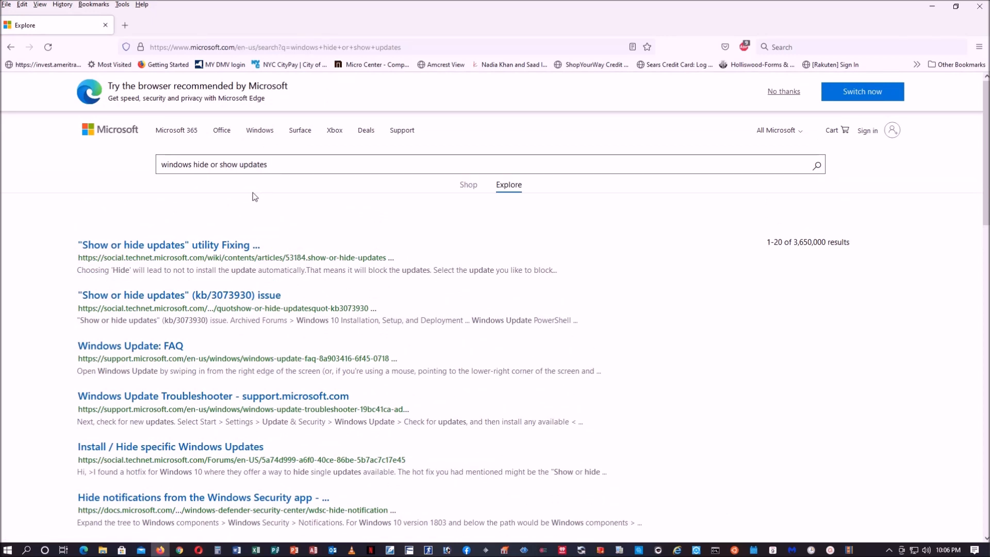
mouse_move(184, 246)
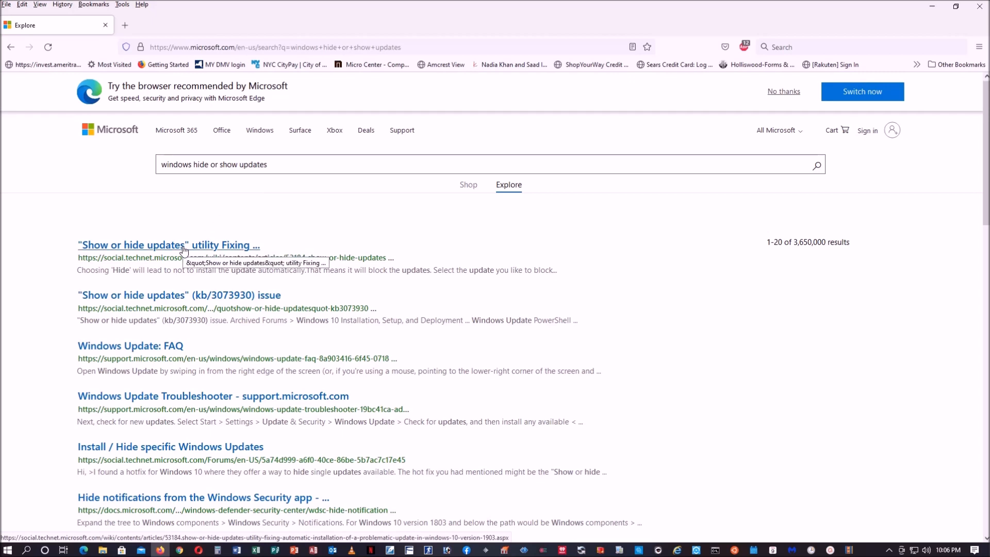
Save the wushowhide.diagcab troubleshooter from the TechNet Show or hide updates article.
left_click(167, 245)
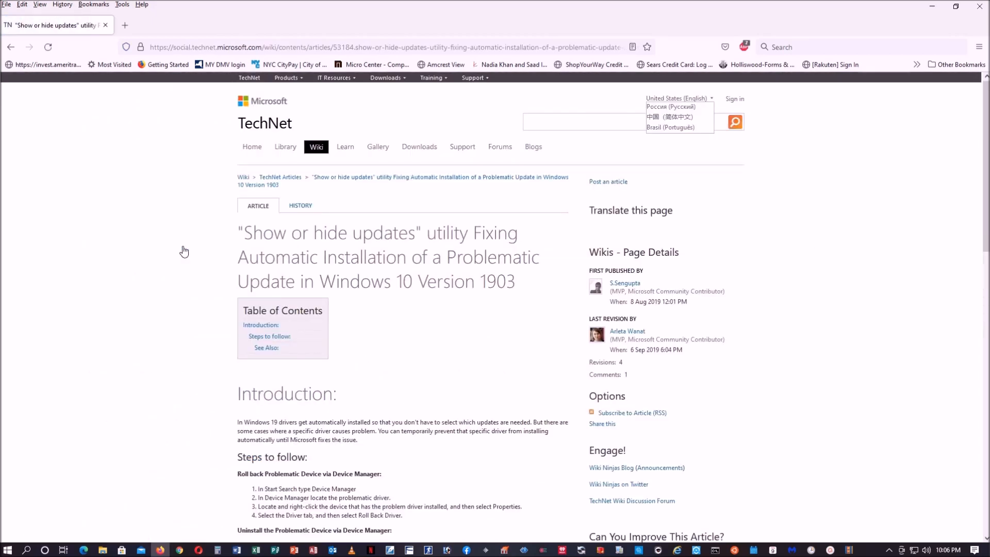
scroll("down", 3)
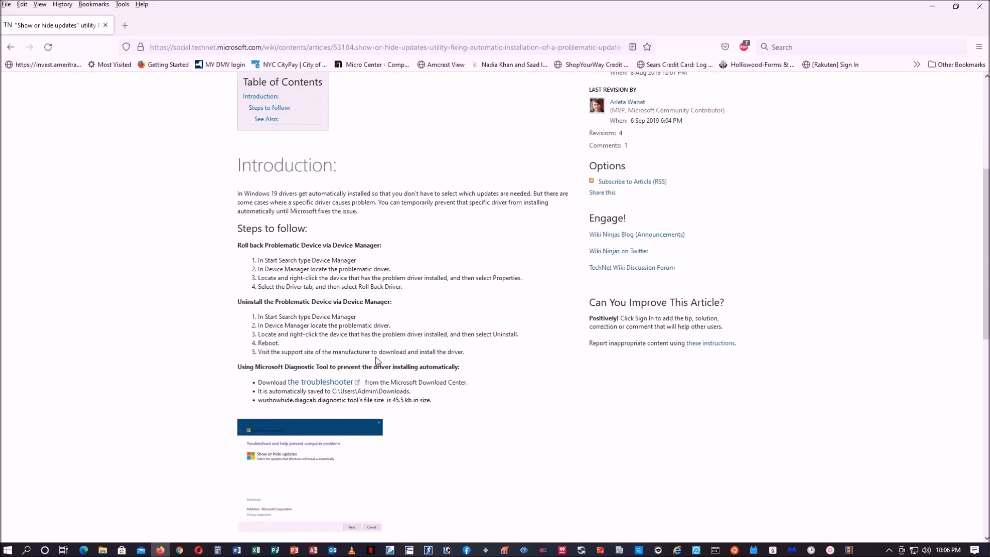
mouse_move(315, 386)
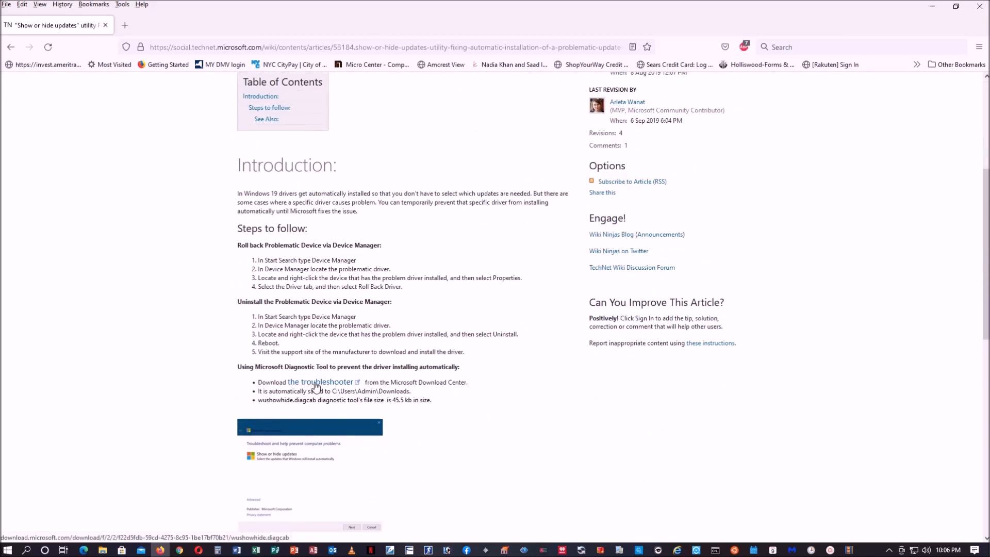
left_click(322, 382)
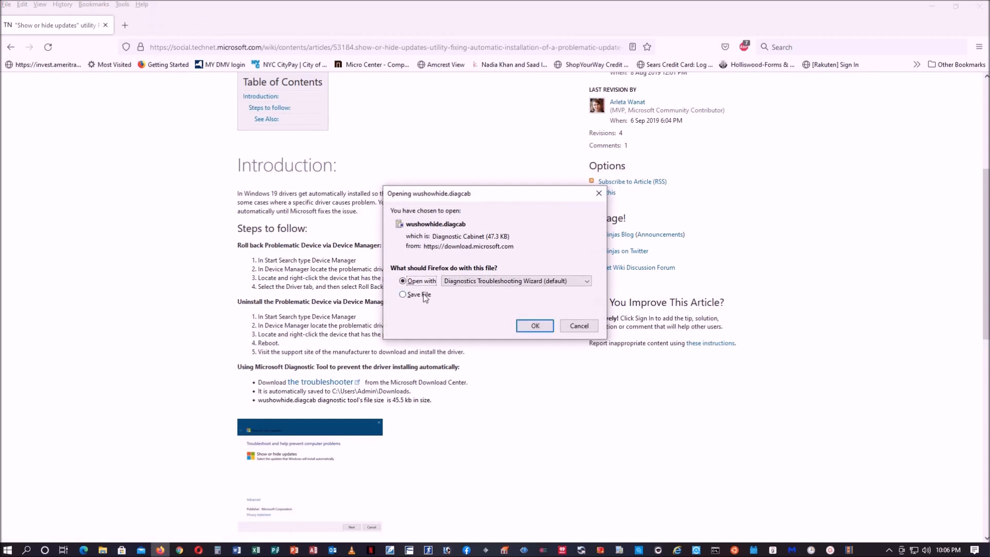
left_click(403, 294)
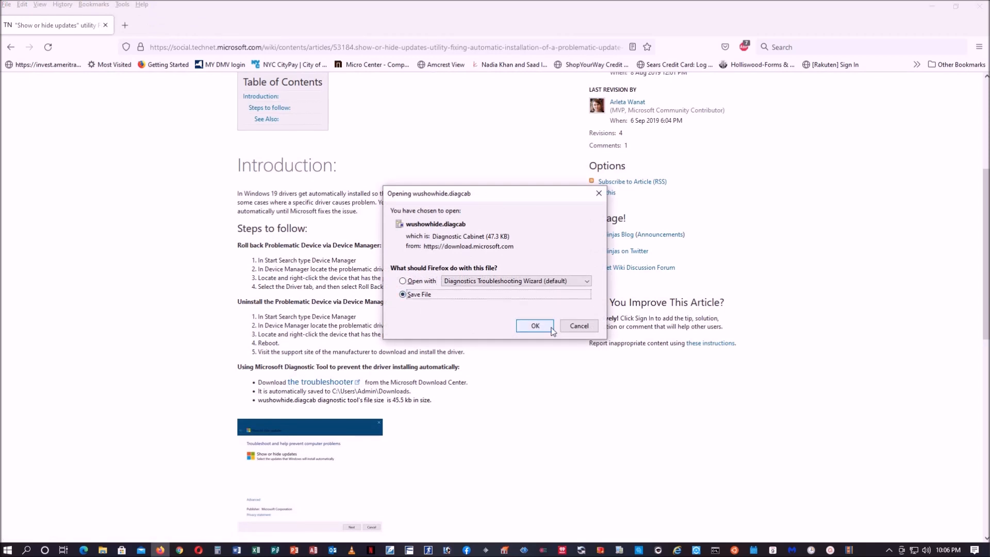
left_click(534, 327)
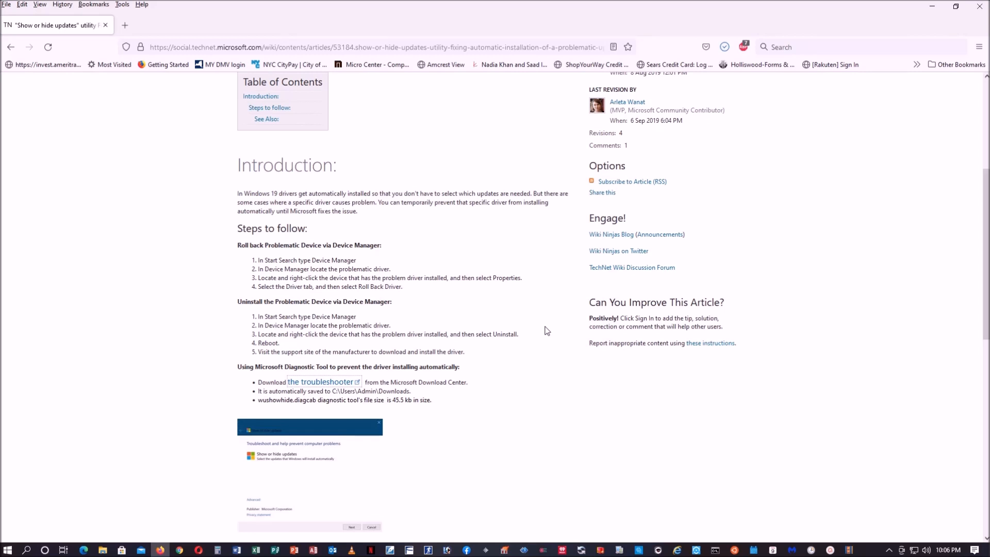
Launch the downloaded wushowhide.diagcab from Firefox's Downloads panel.
left_click(724, 46)
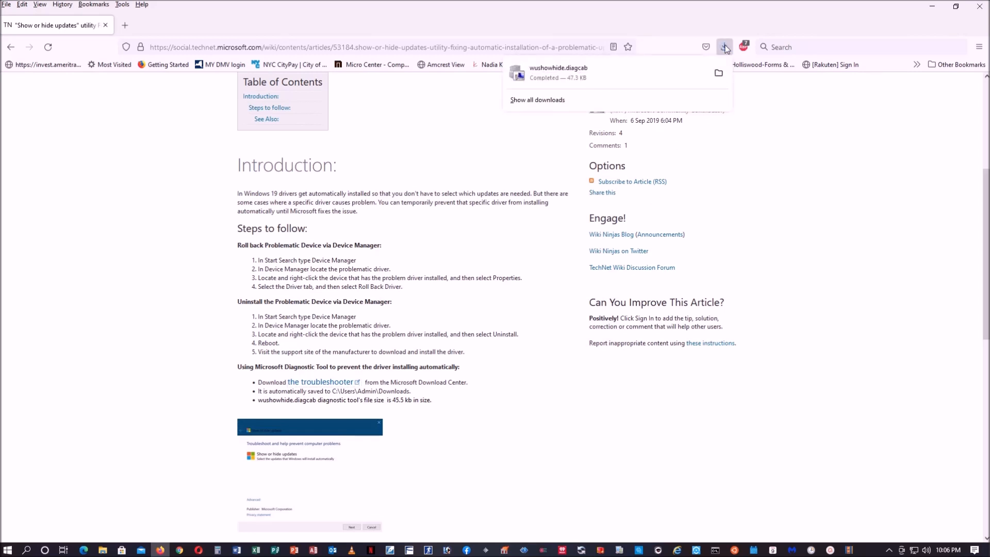
mouse_move(594, 72)
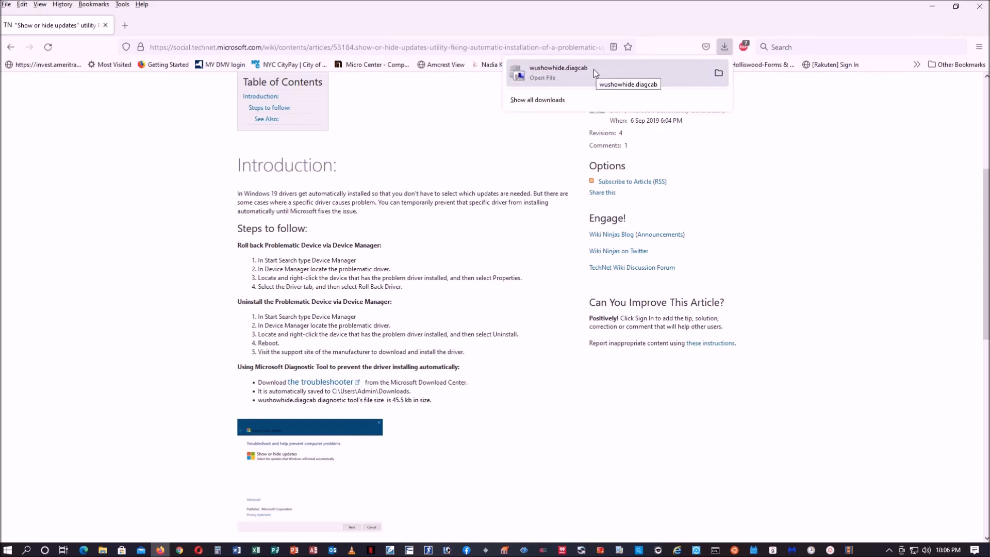
mouse_move(594, 72)
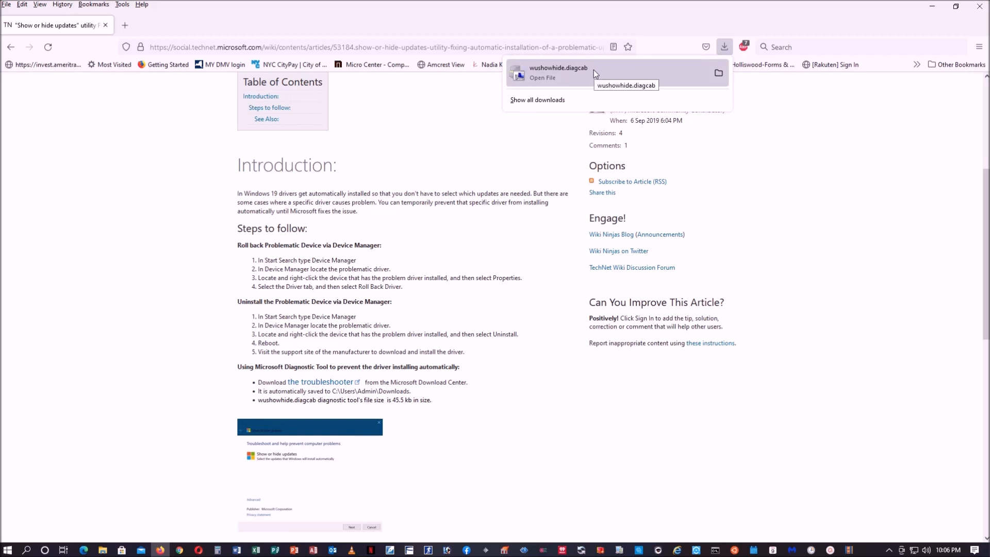
left_click(542, 78)
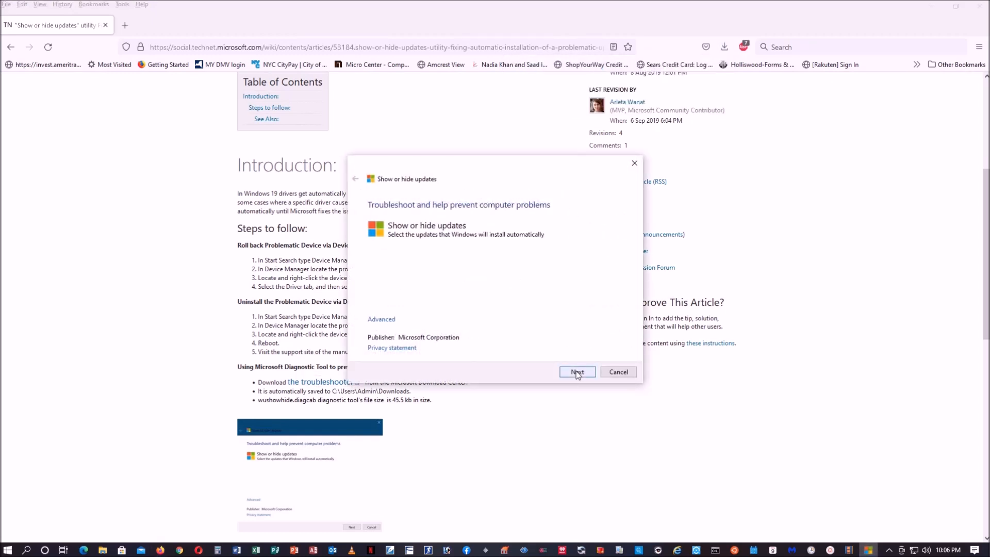
Choose Hide updates, tick the 2021-10 Cumulative Update (KB5006670) and start hiding it.
left_click(576, 372)
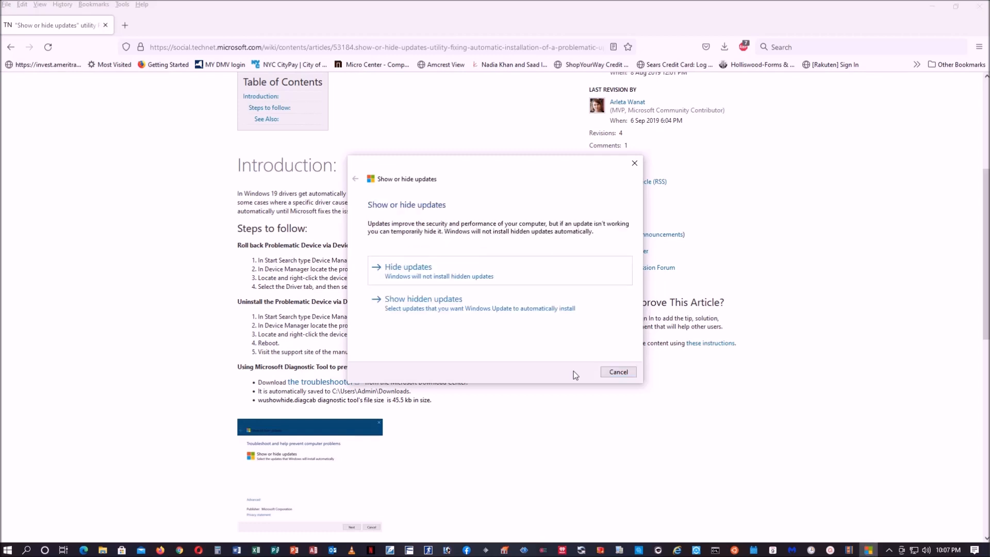
mouse_move(402, 271)
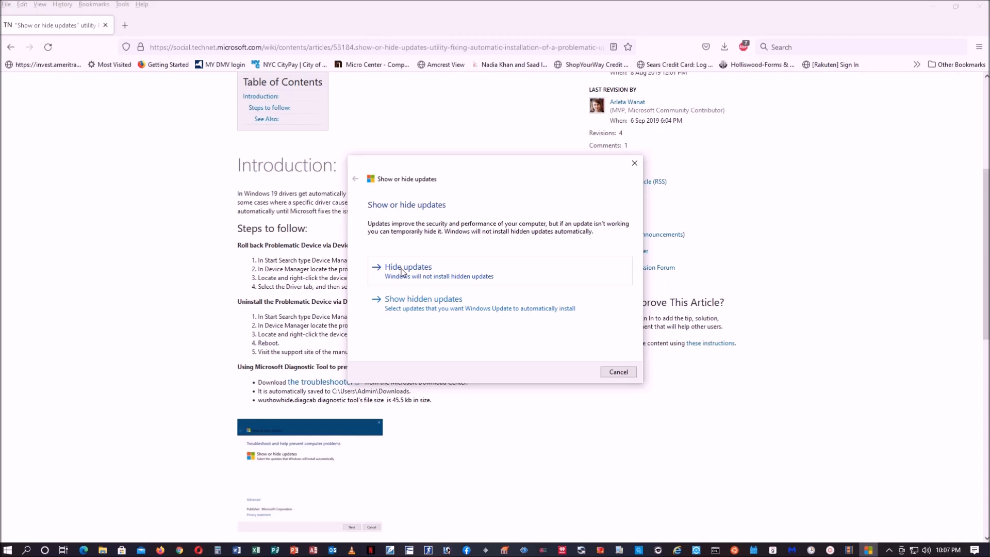
left_click(409, 266)
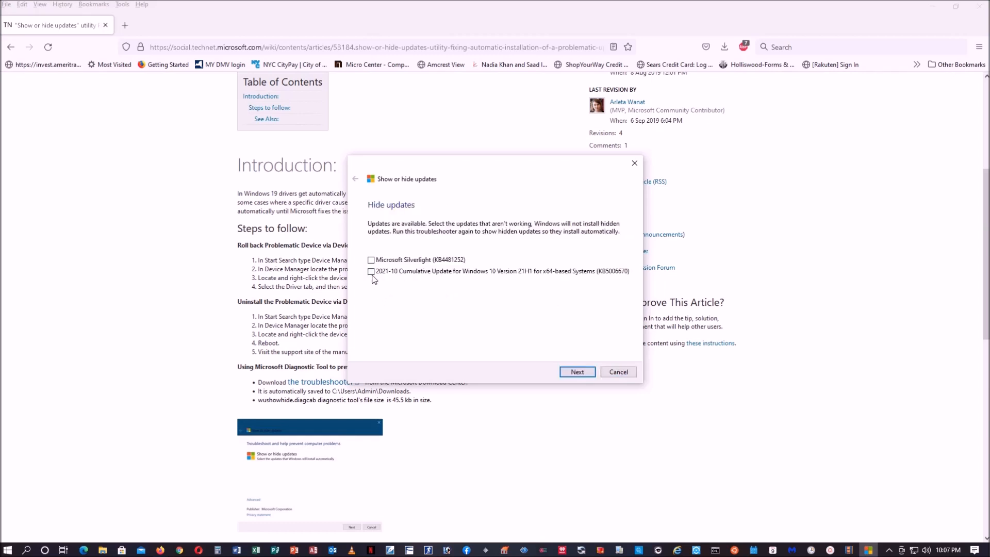
left_click(372, 271)
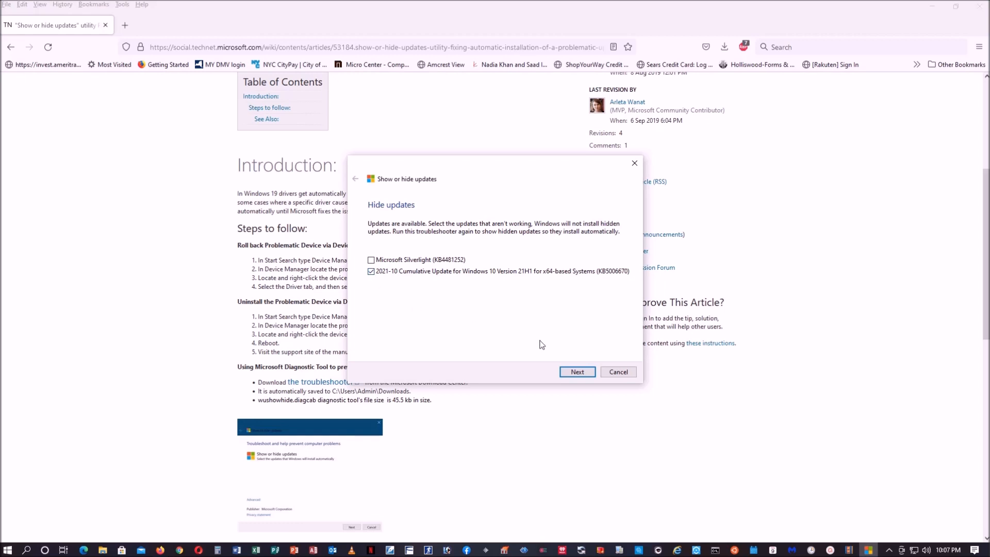
mouse_move(616, 280)
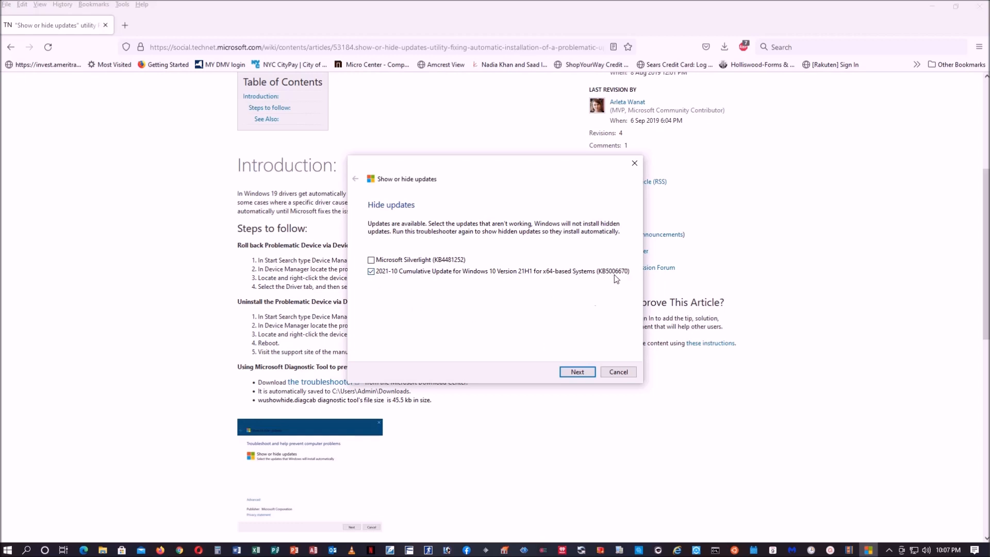
left_click(576, 371)
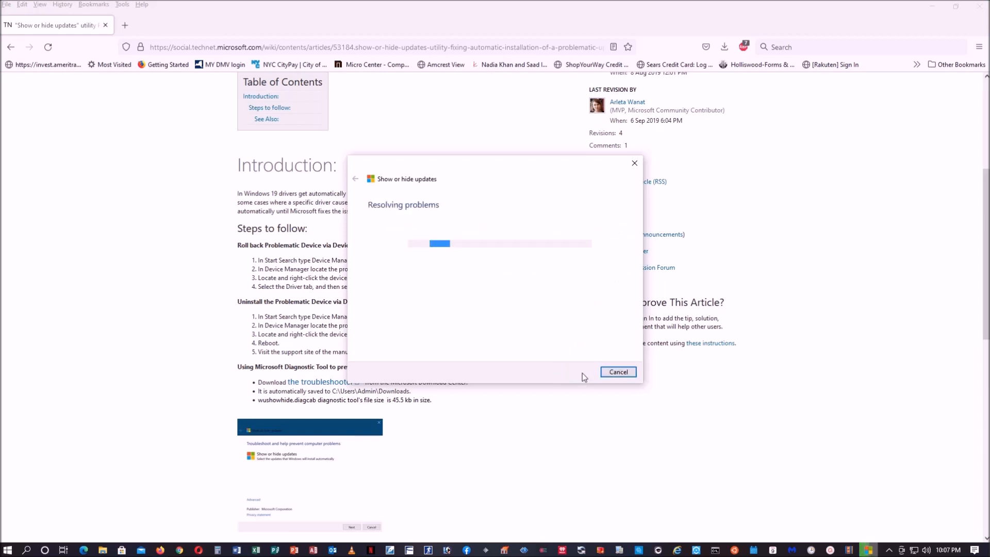
mouse_move(544, 351)
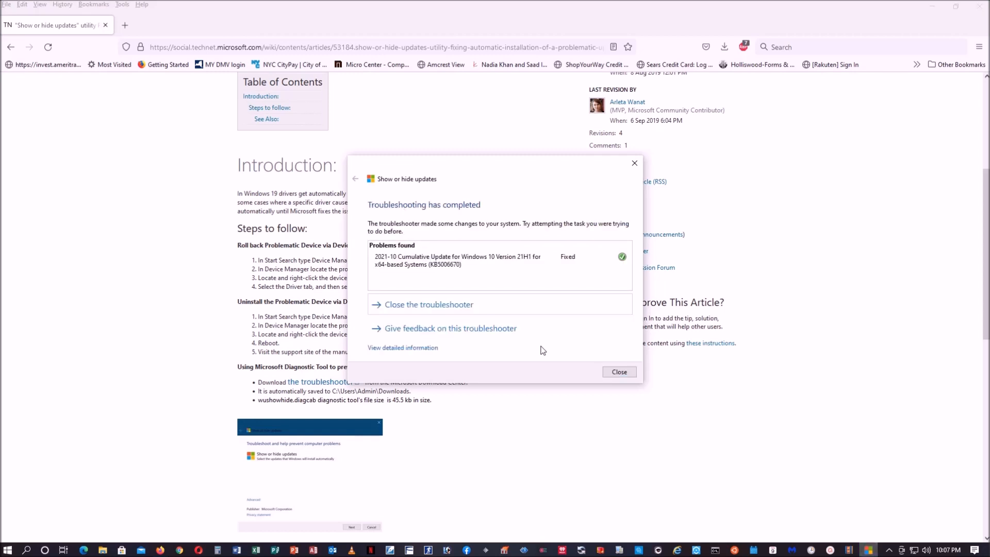
mouse_move(619, 373)
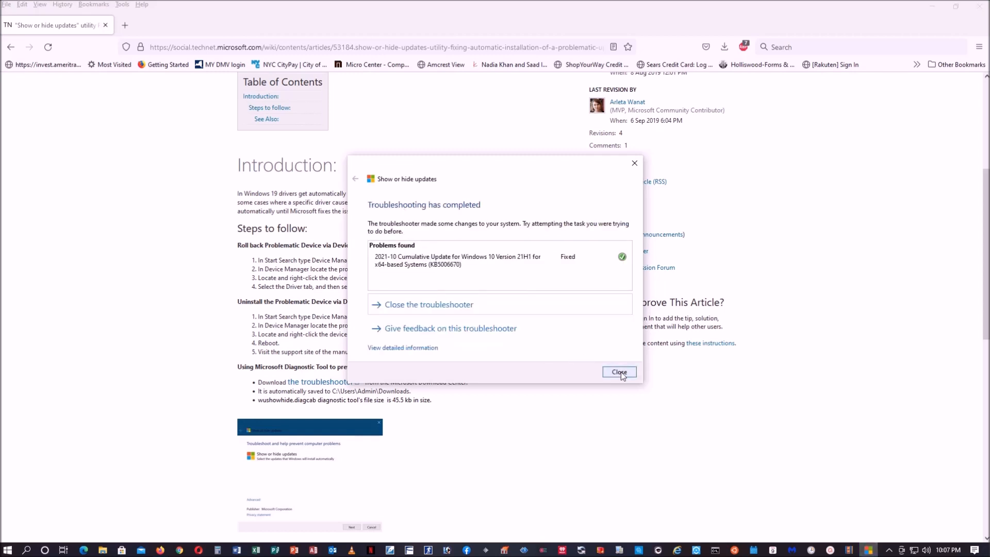
Close the Show or hide updates troubleshooter after it reports KB5006670 fixed.
left_click(618, 372)
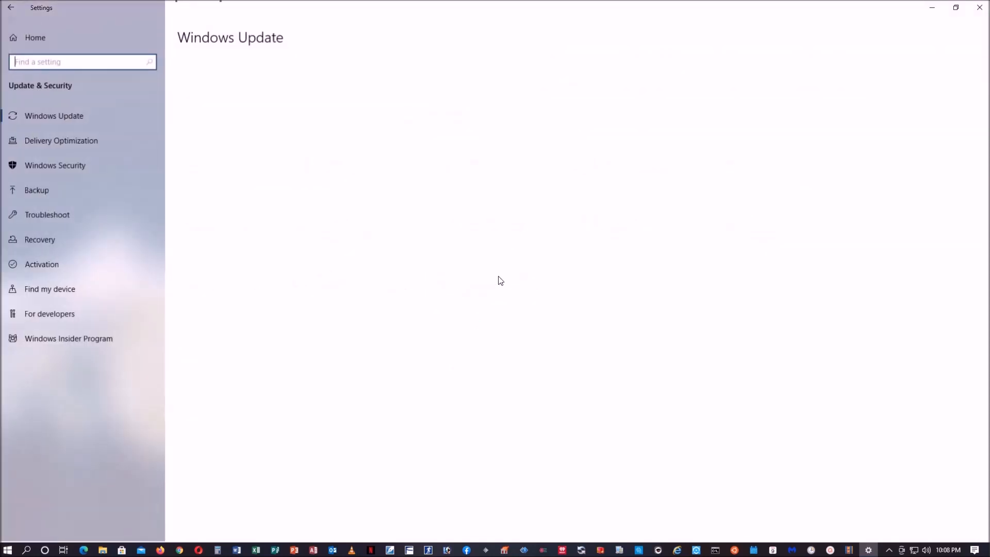
Run a fresh Check for updates confirming the PC is up to date, then close Settings.
left_click(54, 115)
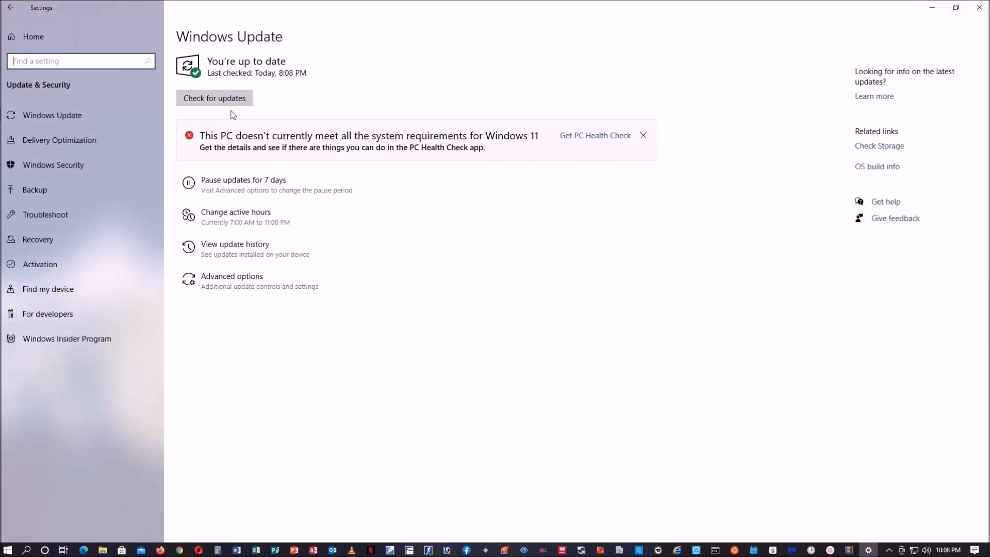
left_click(213, 98)
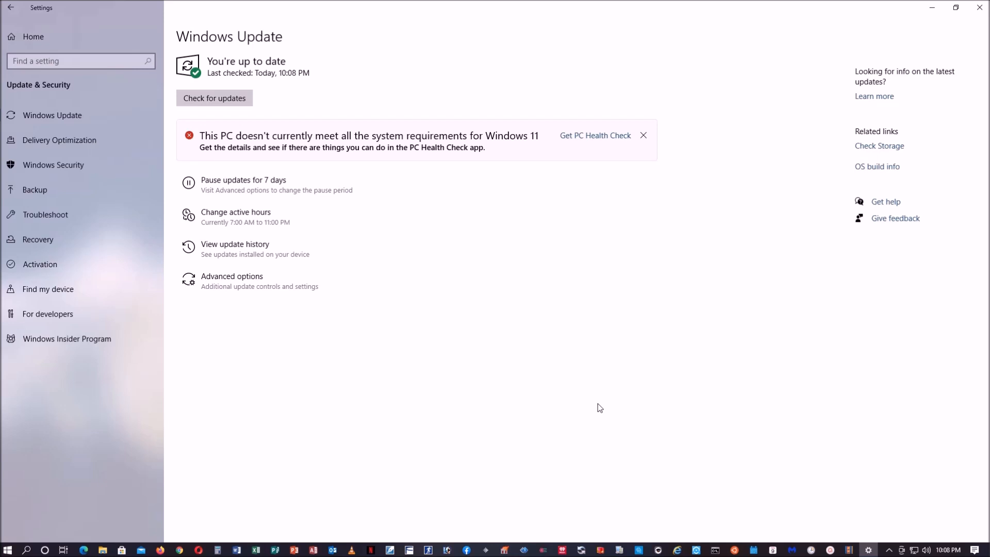
mouse_move(983, 27)
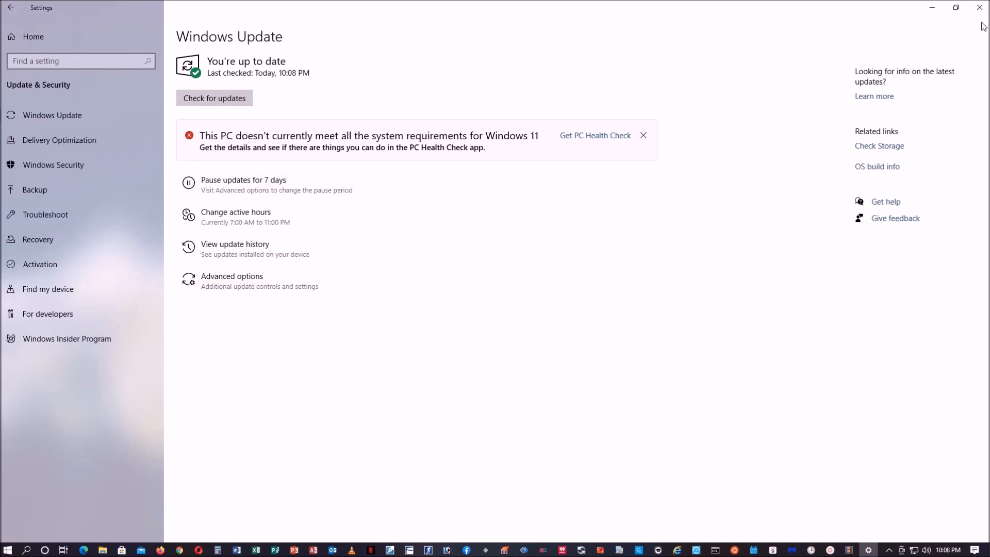
left_click(980, 7)
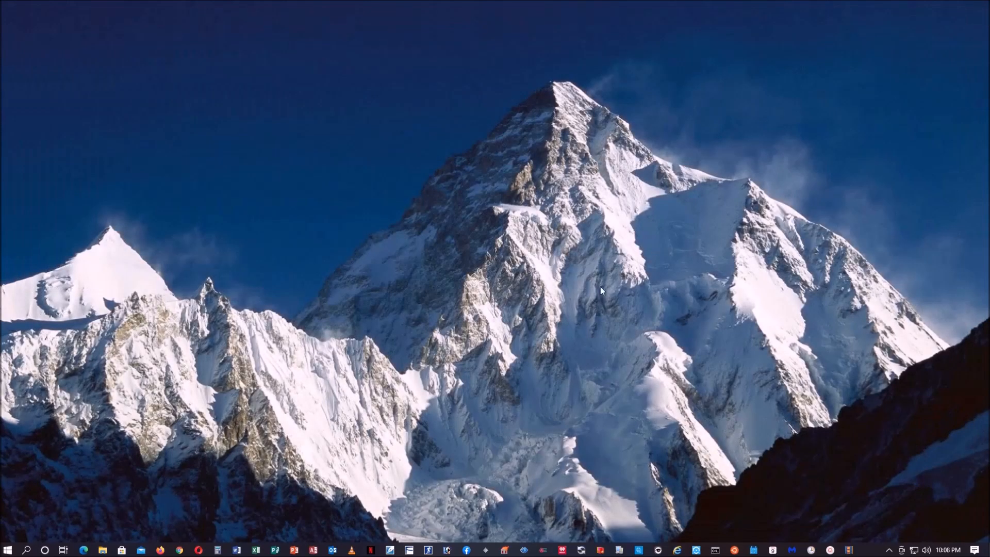
mouse_move(523, 390)
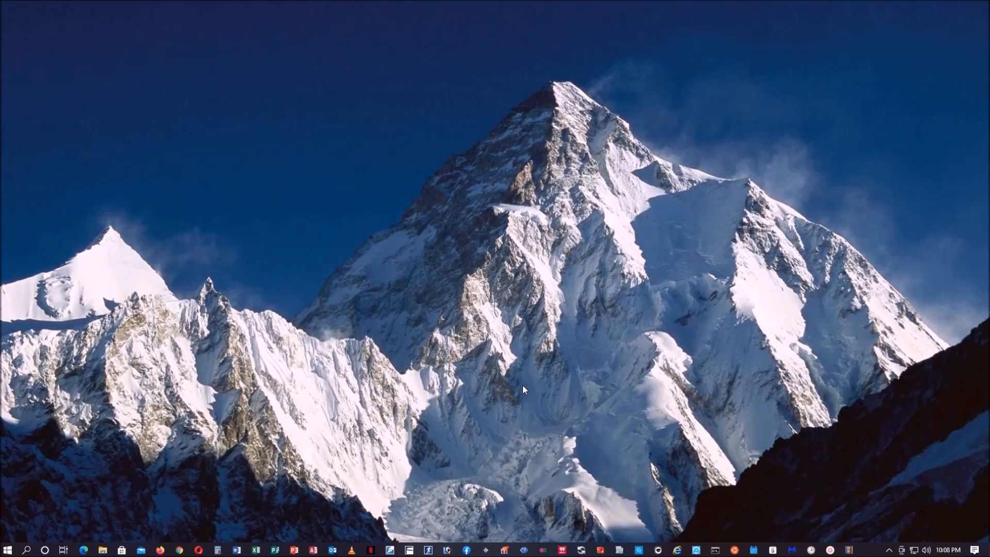